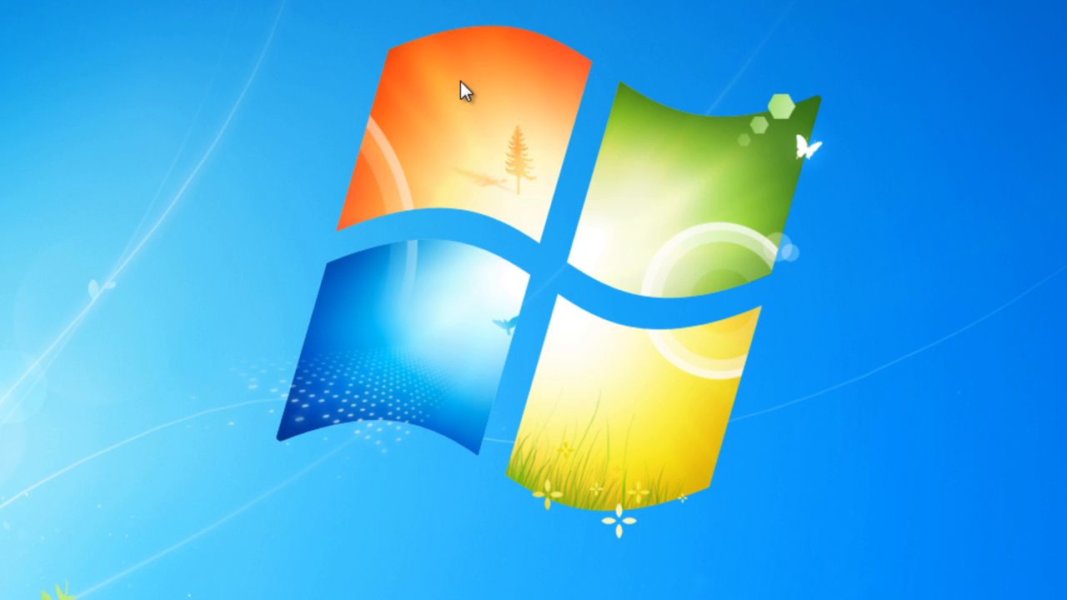
- Open Personalization from the desktop's right-click menu
right_click(463, 90)
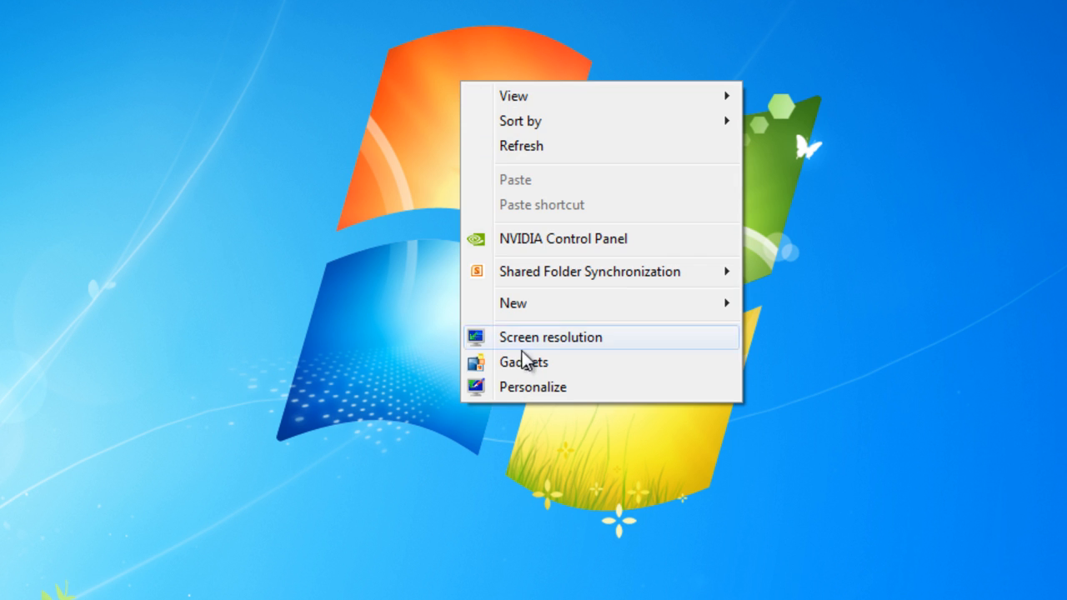
mouse_move(566, 387)
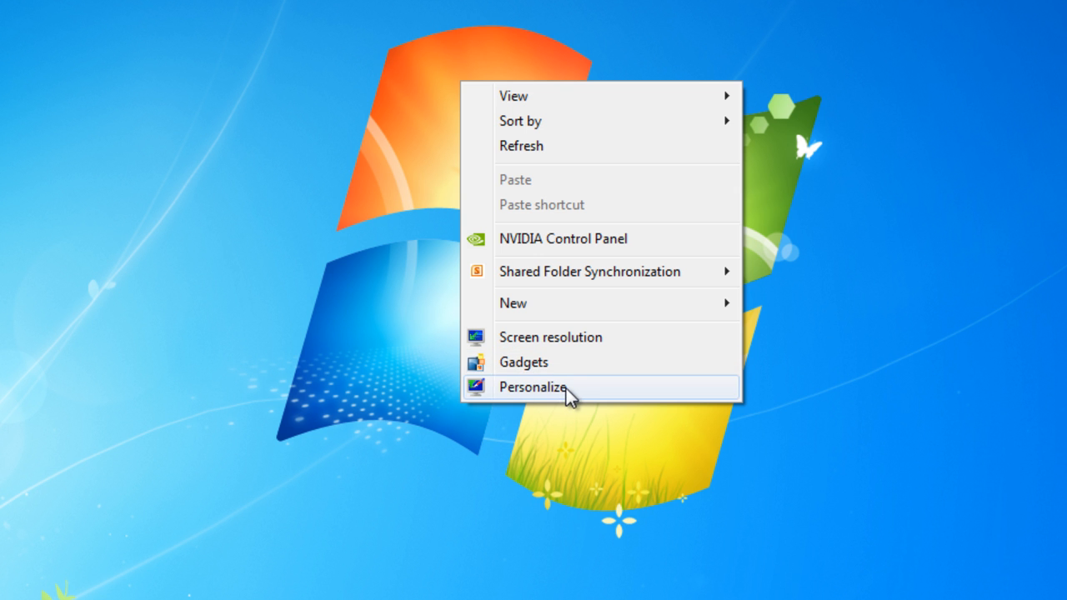
left_click(531, 387)
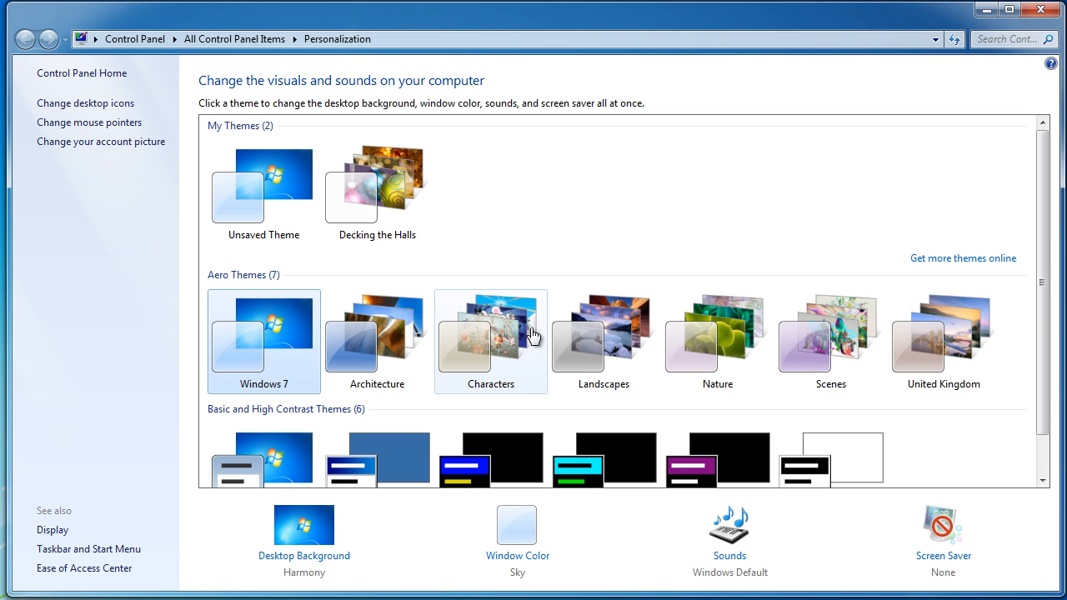
mouse_move(75, 83)
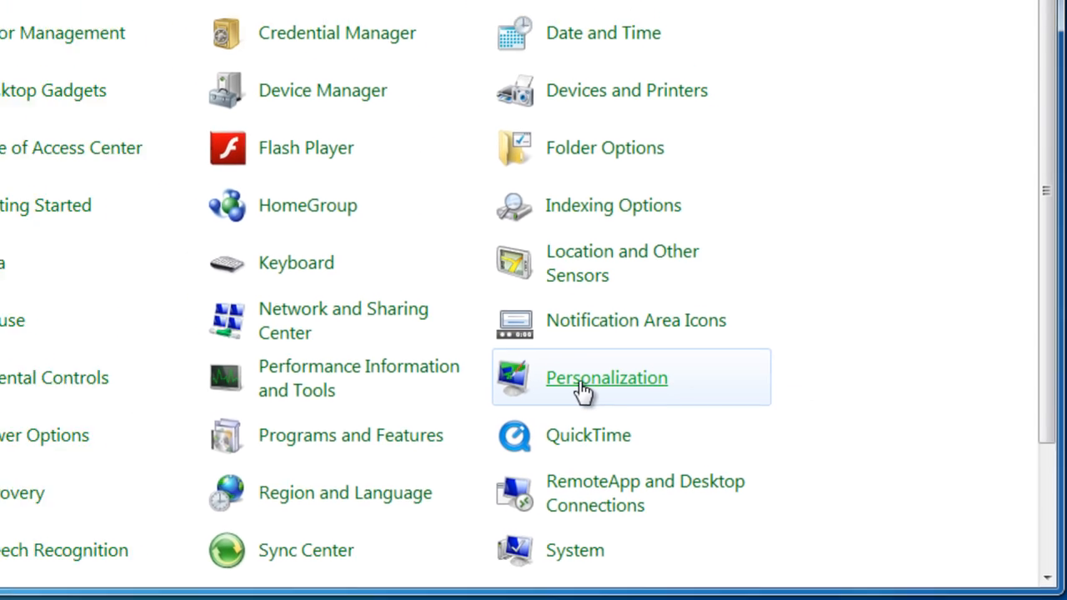
left_click(606, 377)
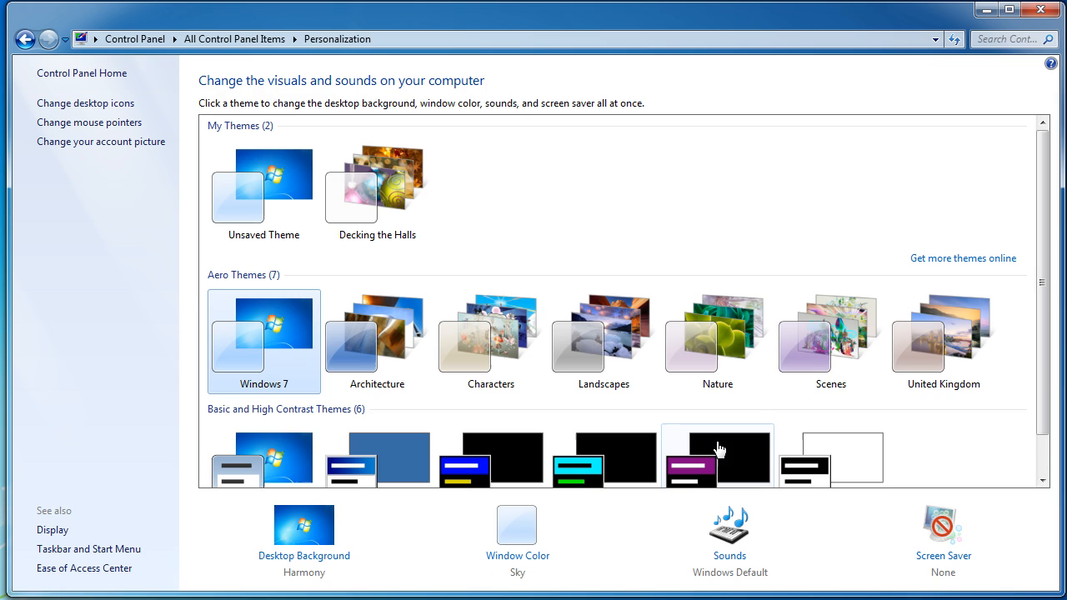
mouse_move(694, 440)
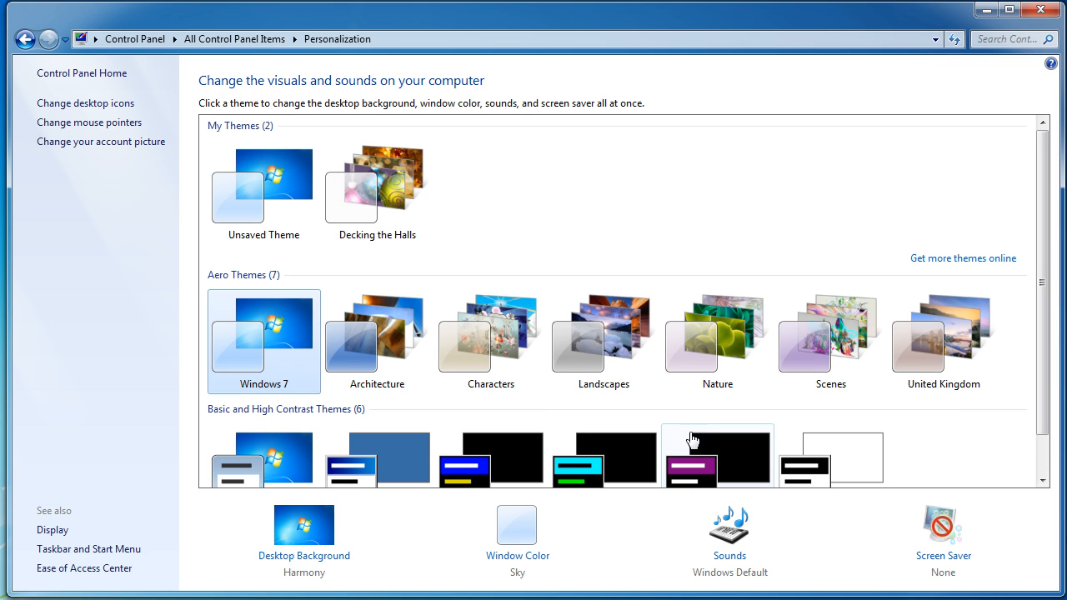
scroll("down", 3)
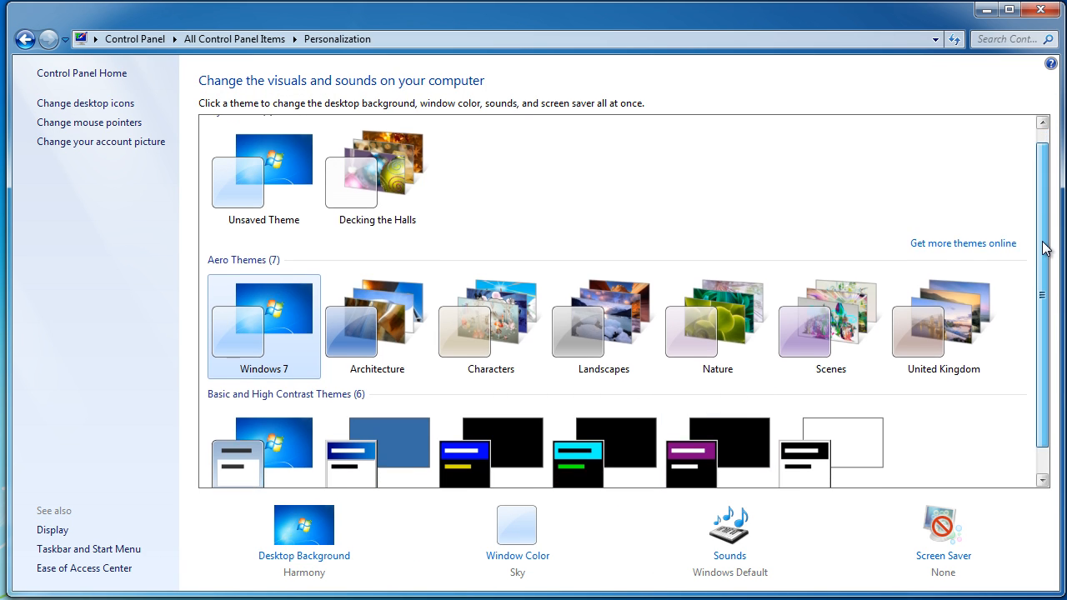
scroll("down", 3)
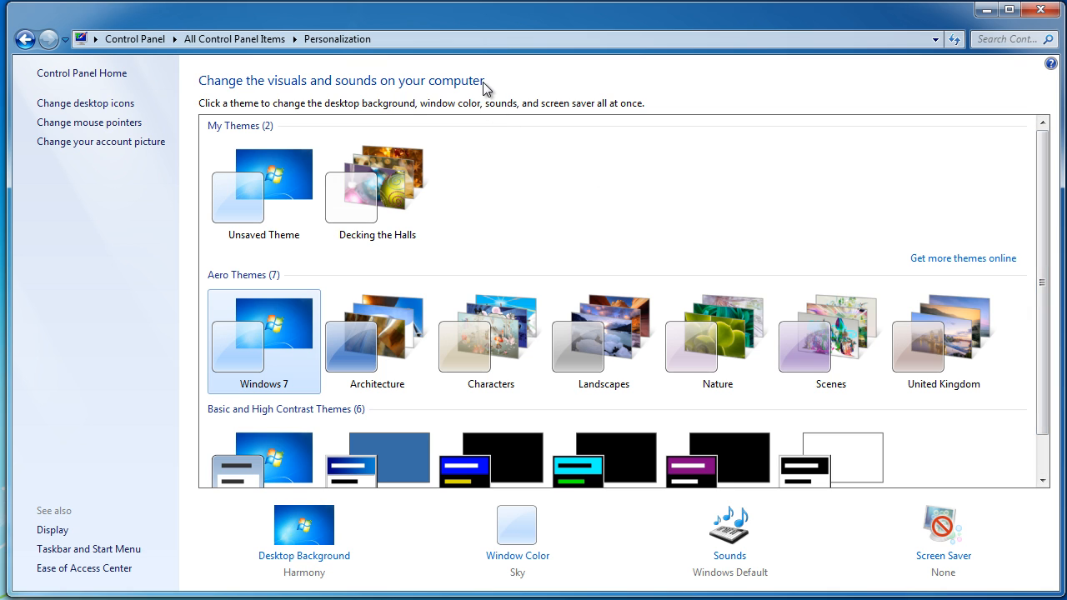
mouse_move(243, 90)
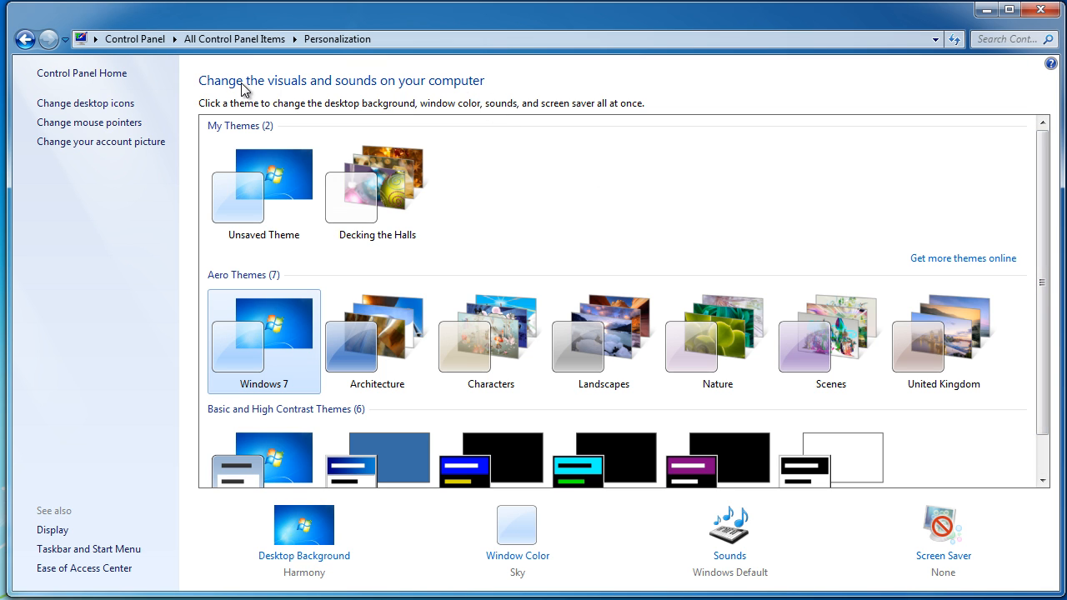
mouse_move(453, 150)
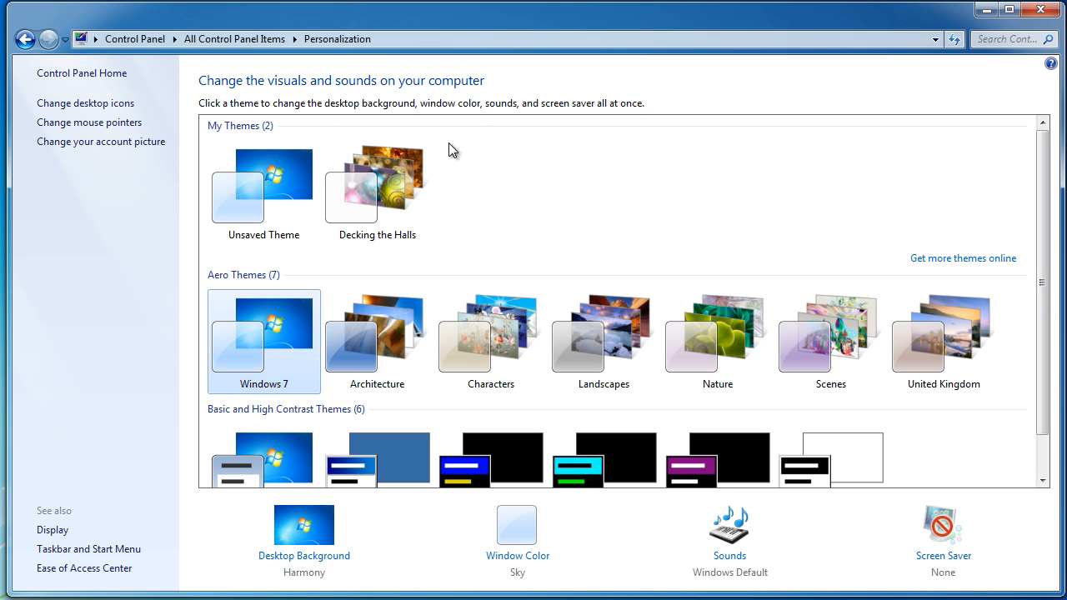
scroll("down", 3)
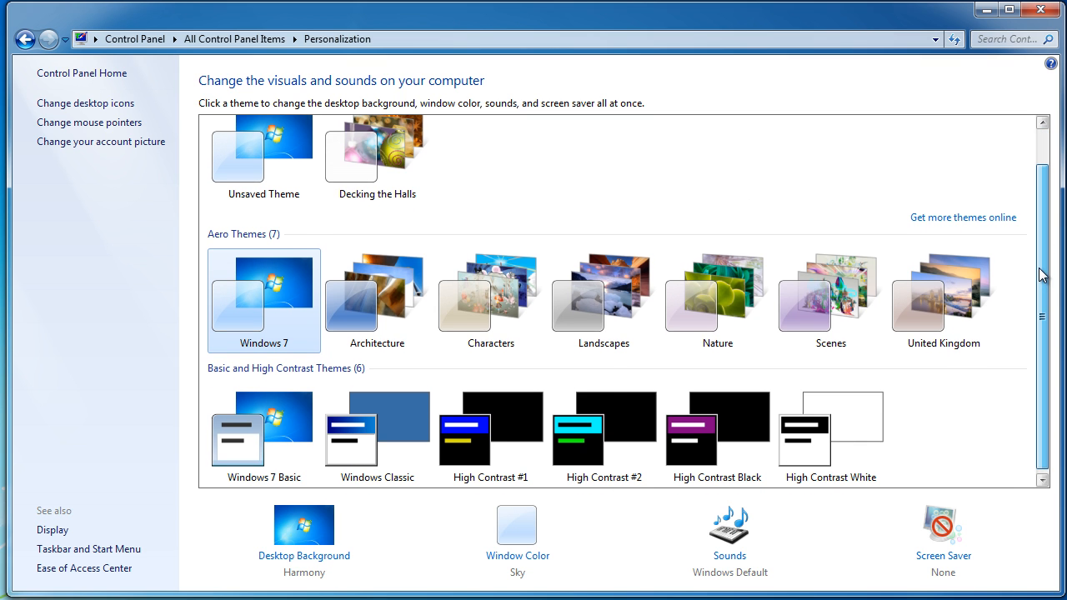
mouse_move(377, 300)
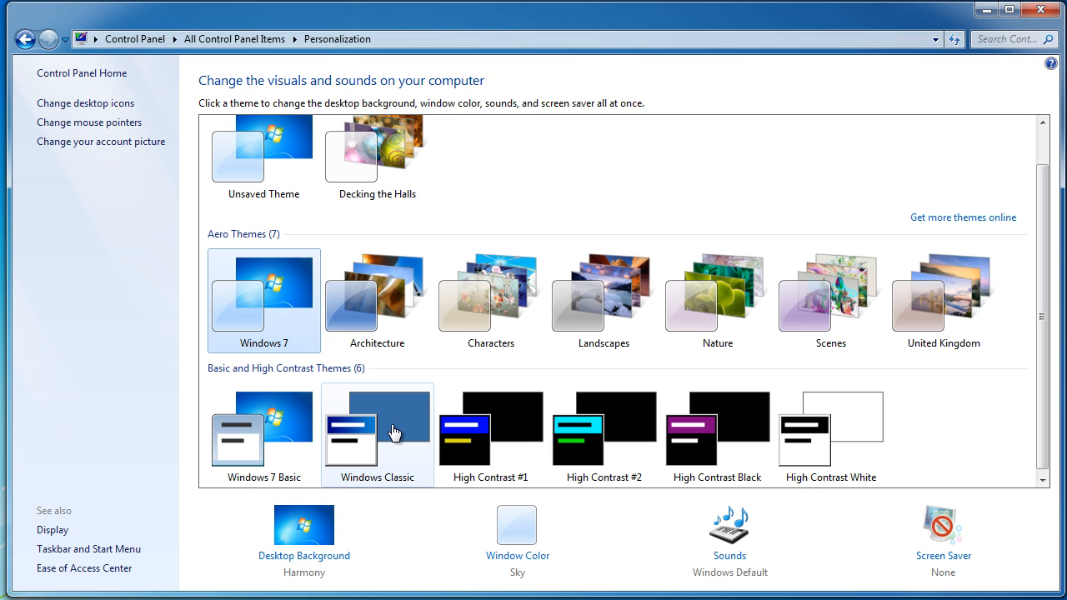
mouse_move(380, 437)
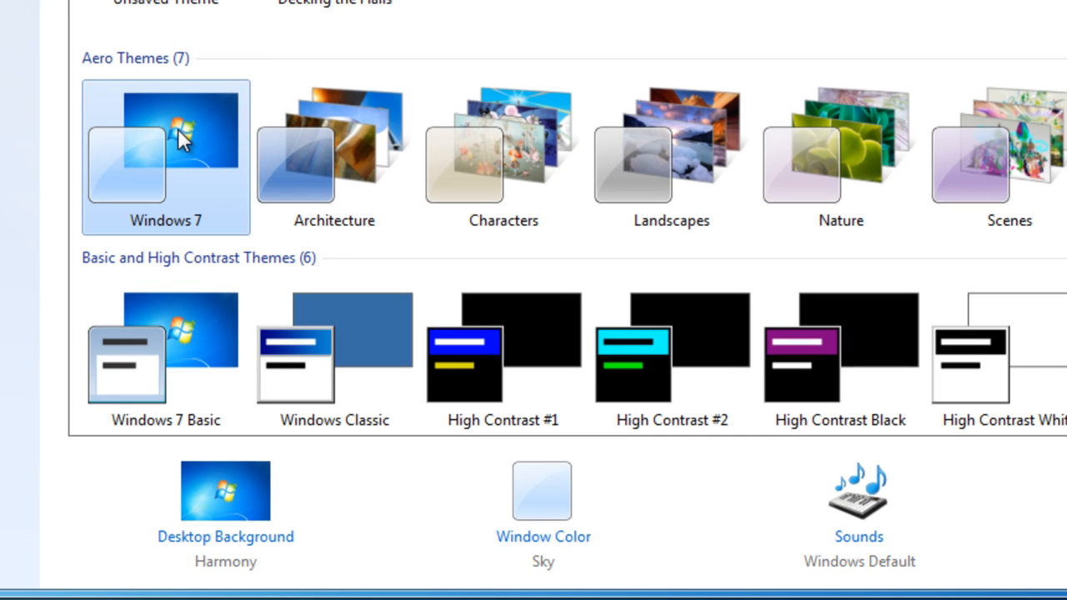
mouse_move(542, 490)
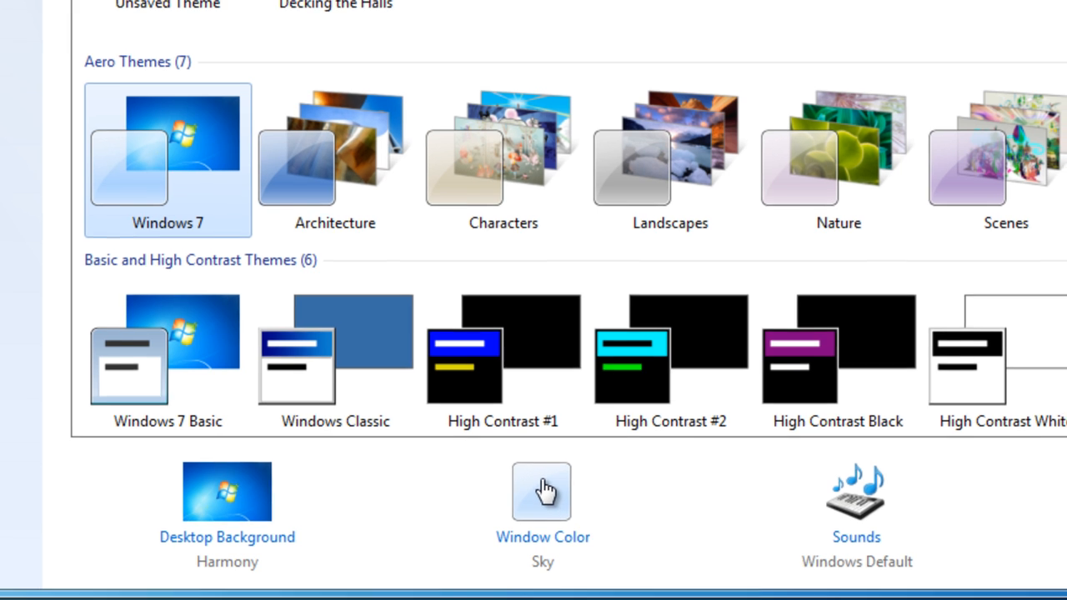
- Set the window colour to the pale yellow Sun swatch, save it, and return to Window Color
left_click(544, 490)
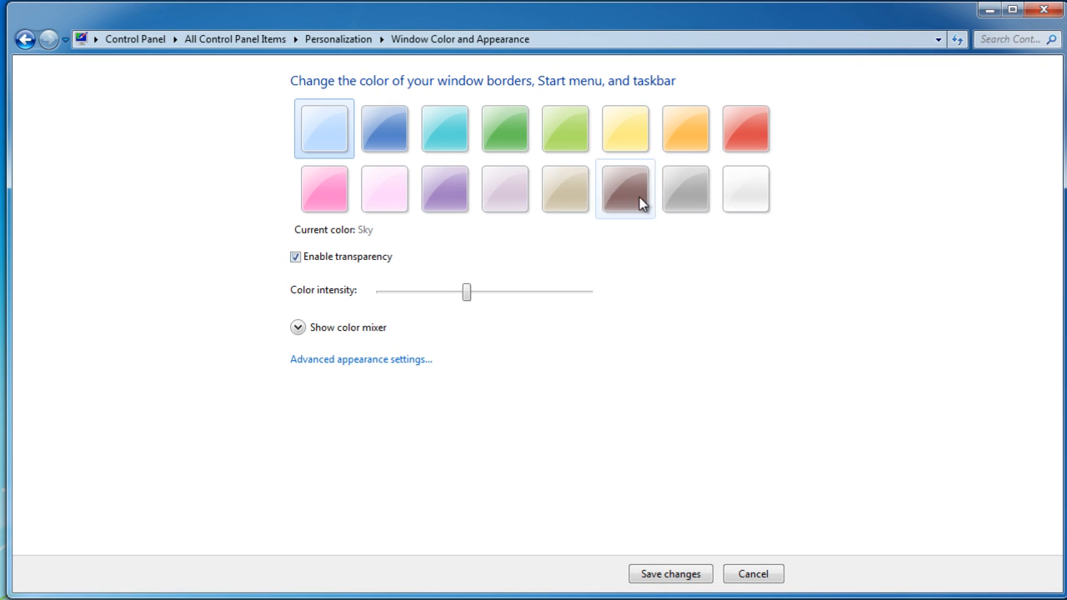
left_click(503, 189)
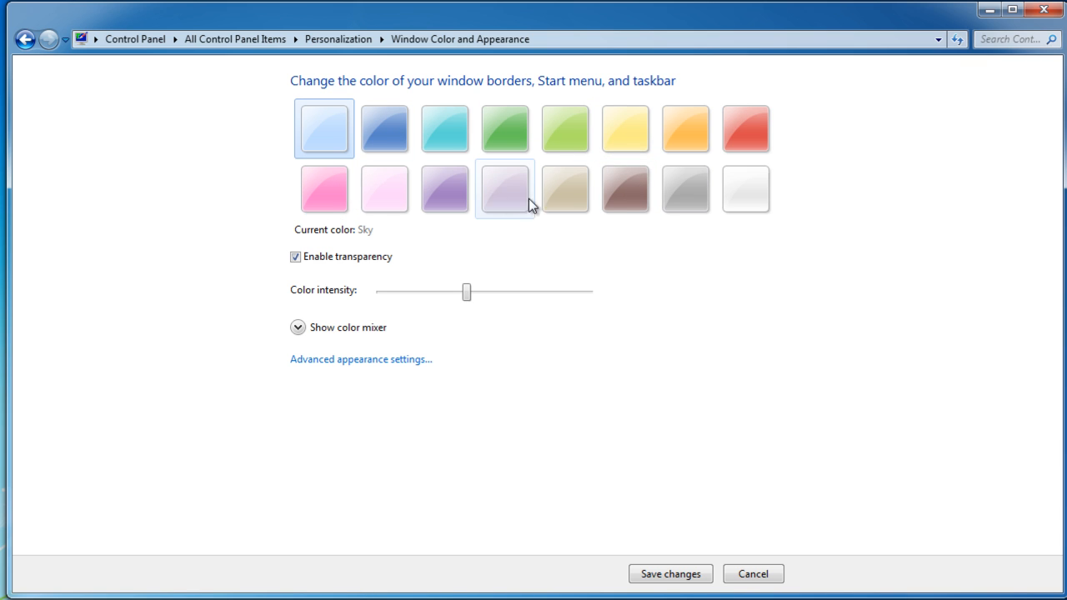
left_click(623, 128)
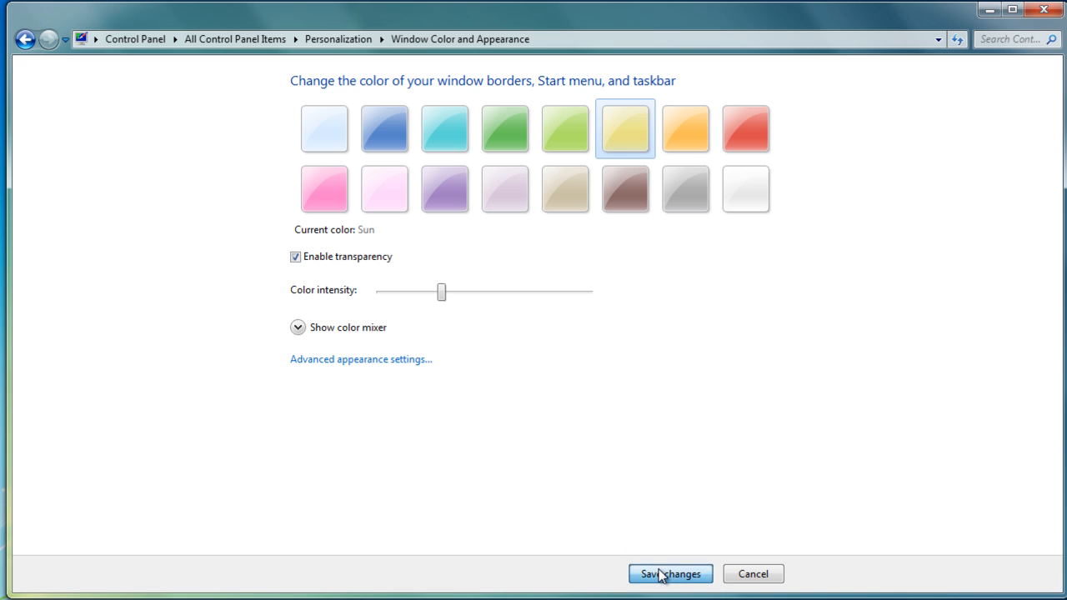
left_click(670, 574)
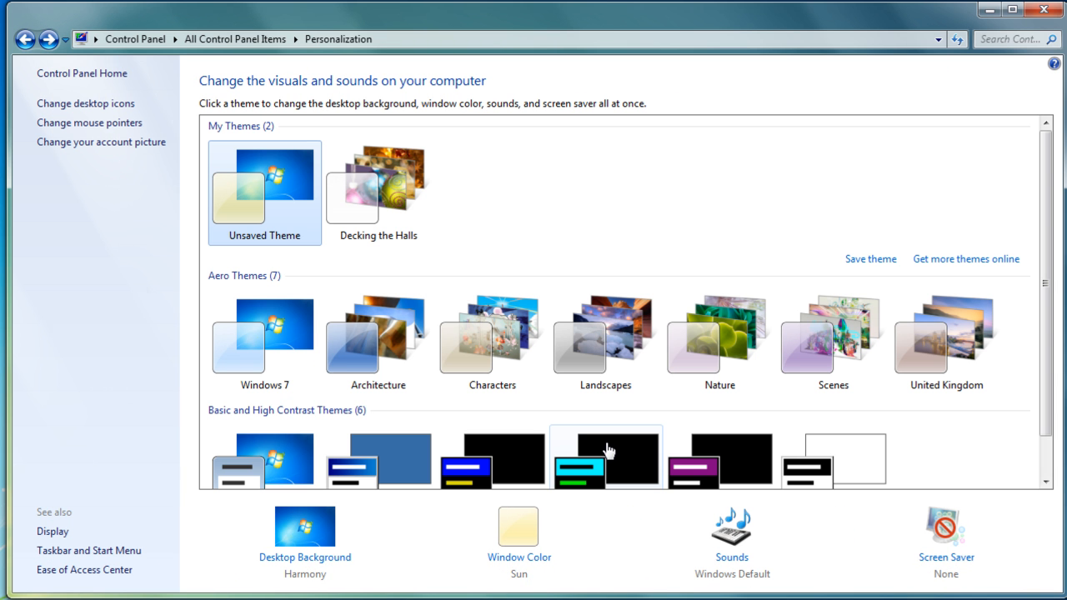
mouse_move(569, 18)
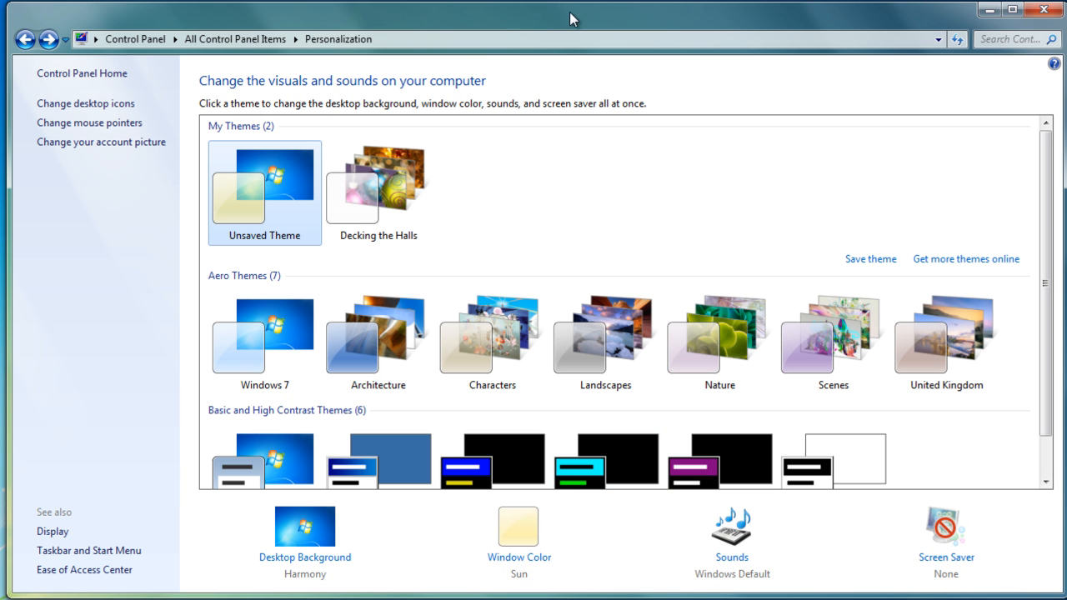
mouse_move(115, 23)
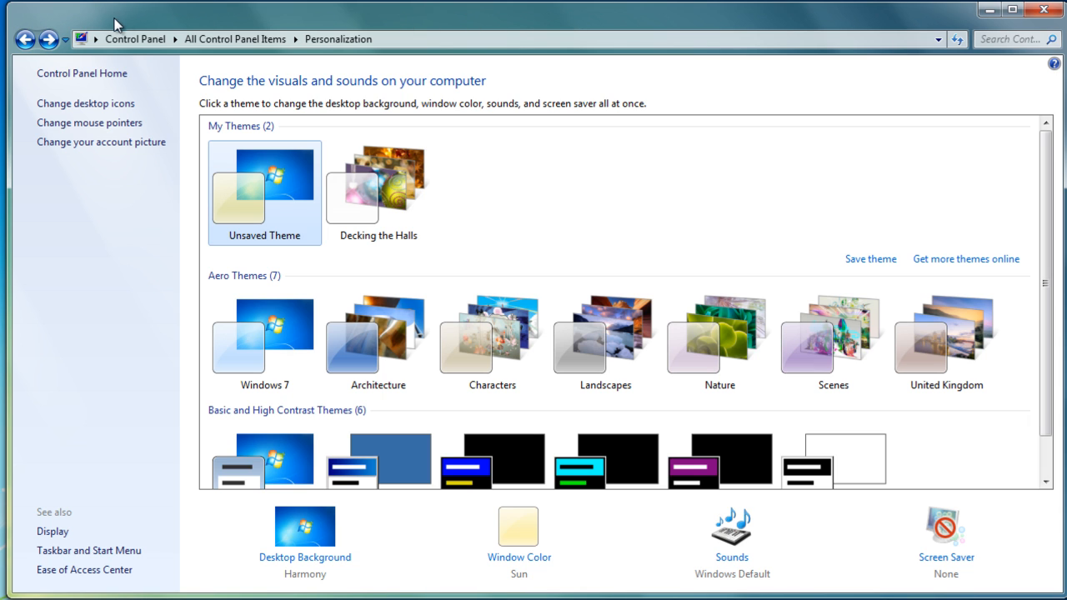
mouse_move(114, 467)
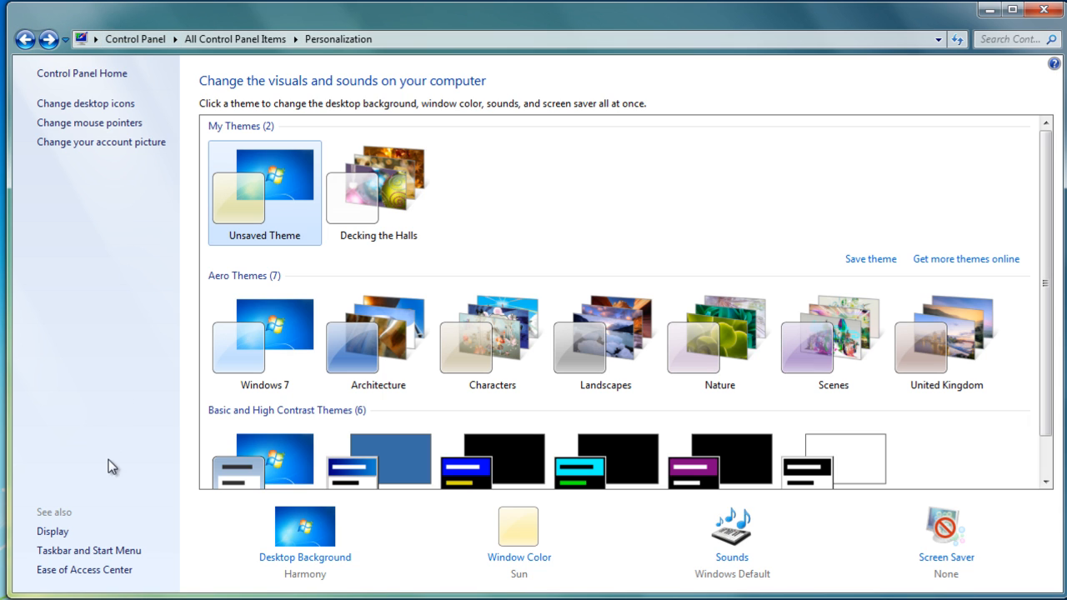
mouse_move(364, 19)
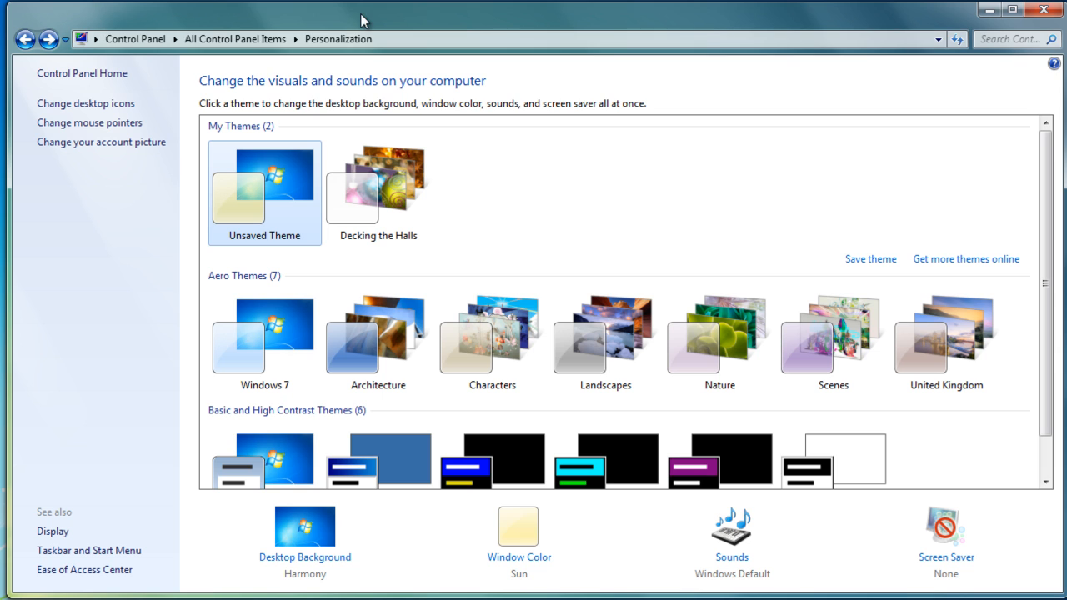
mouse_move(424, 87)
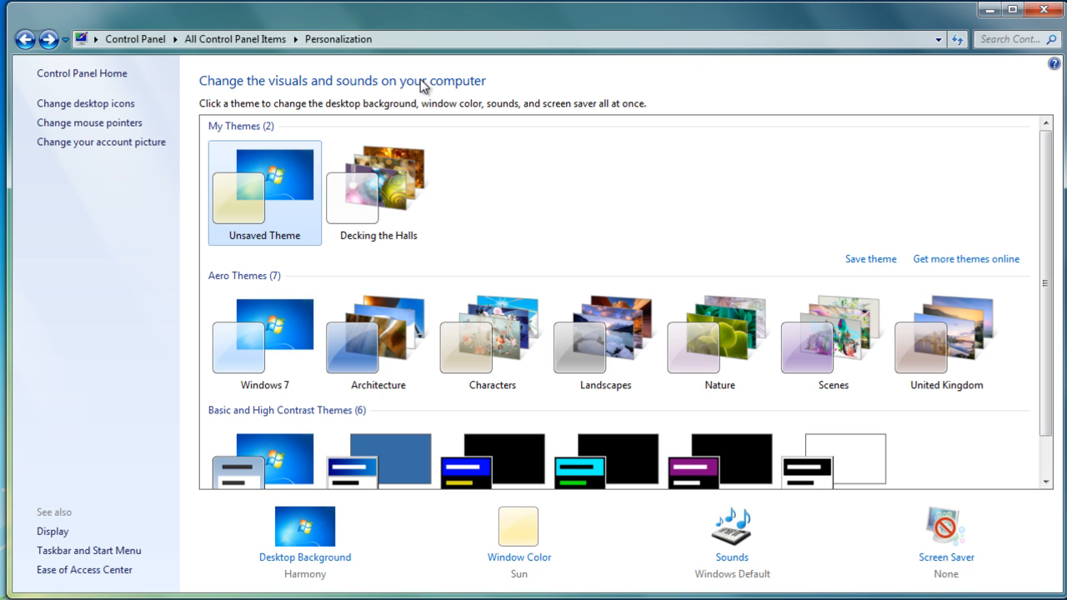
mouse_move(516, 530)
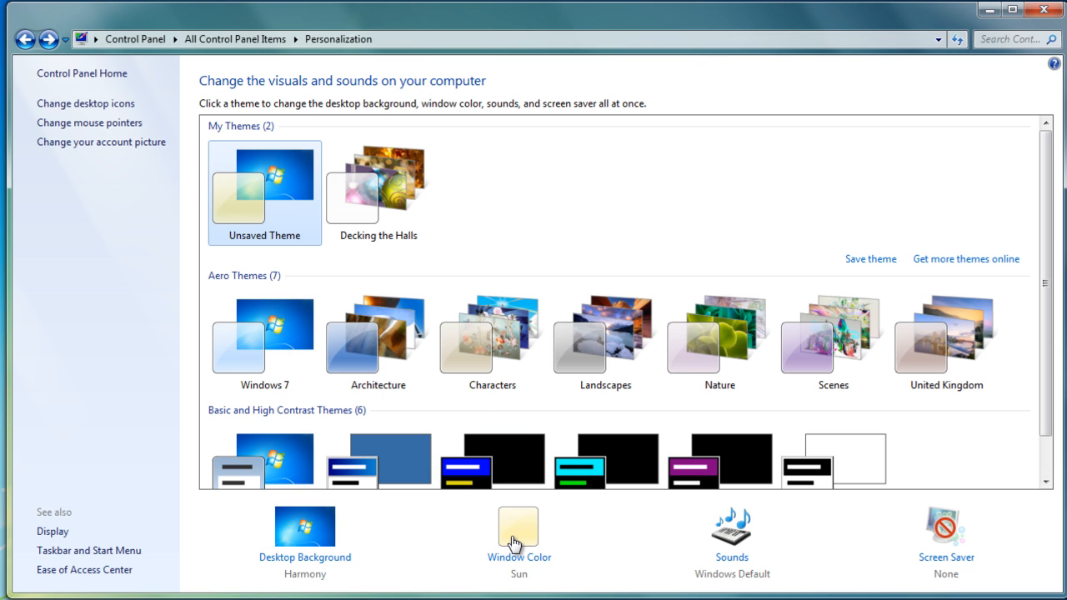
left_click(518, 534)
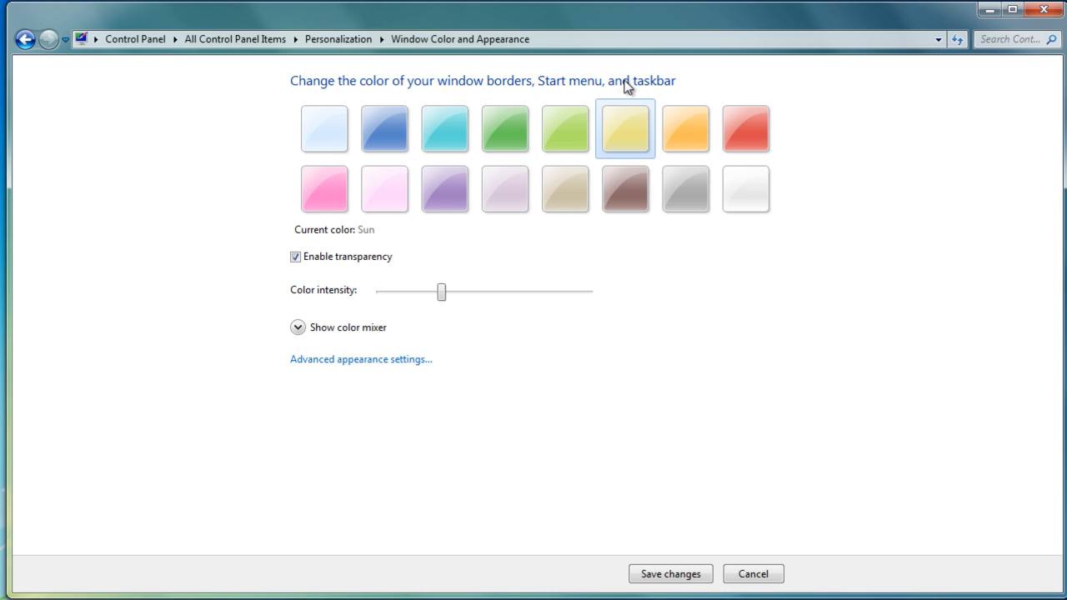
mouse_move(642, 87)
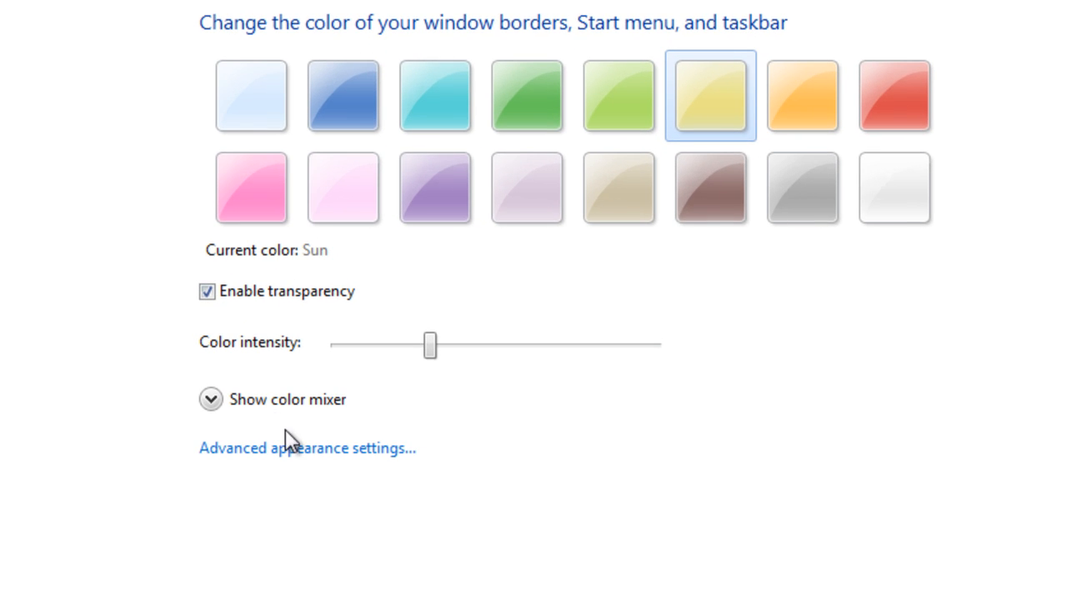
mouse_move(341, 463)
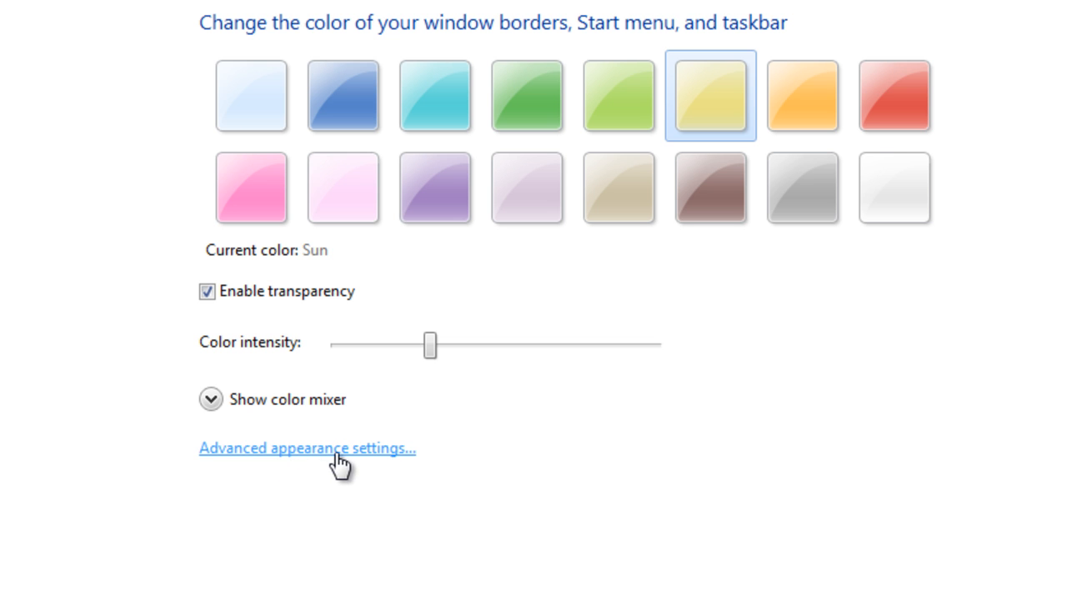
mouse_move(325, 463)
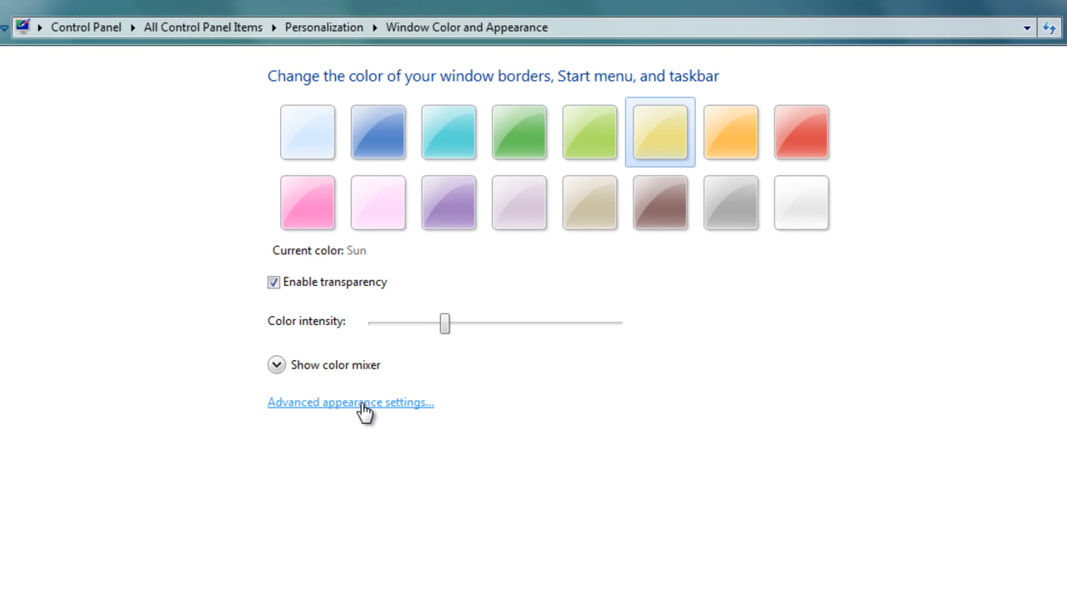
- In Advanced appearance settings, select the Window item and show its Color 1 choices
left_click(350, 401)
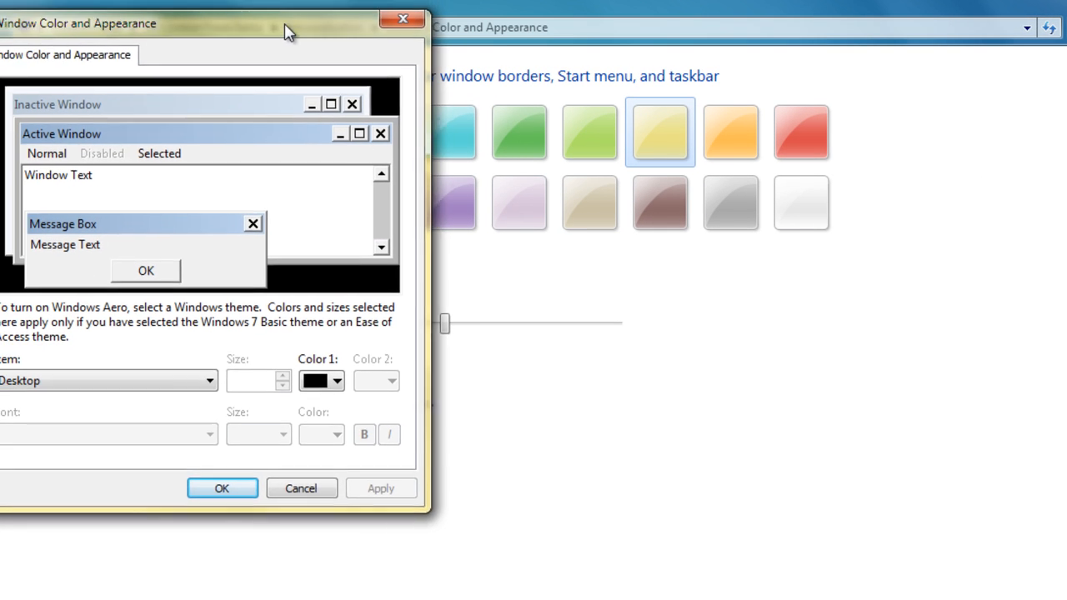
left_click_drag(287, 30, 625, 47)
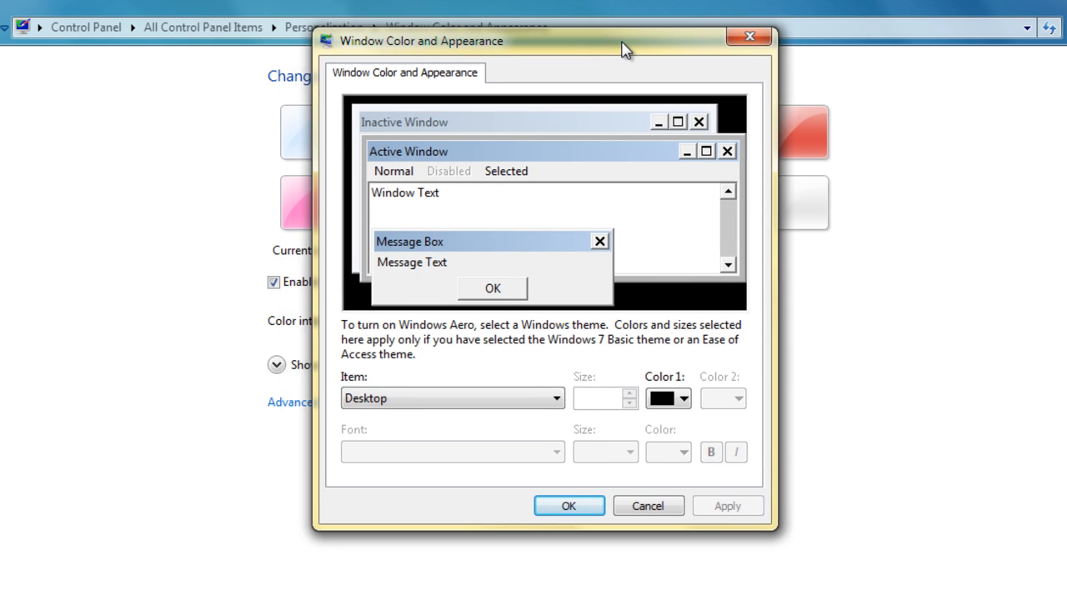
left_click_drag(625, 47, 600, 53)
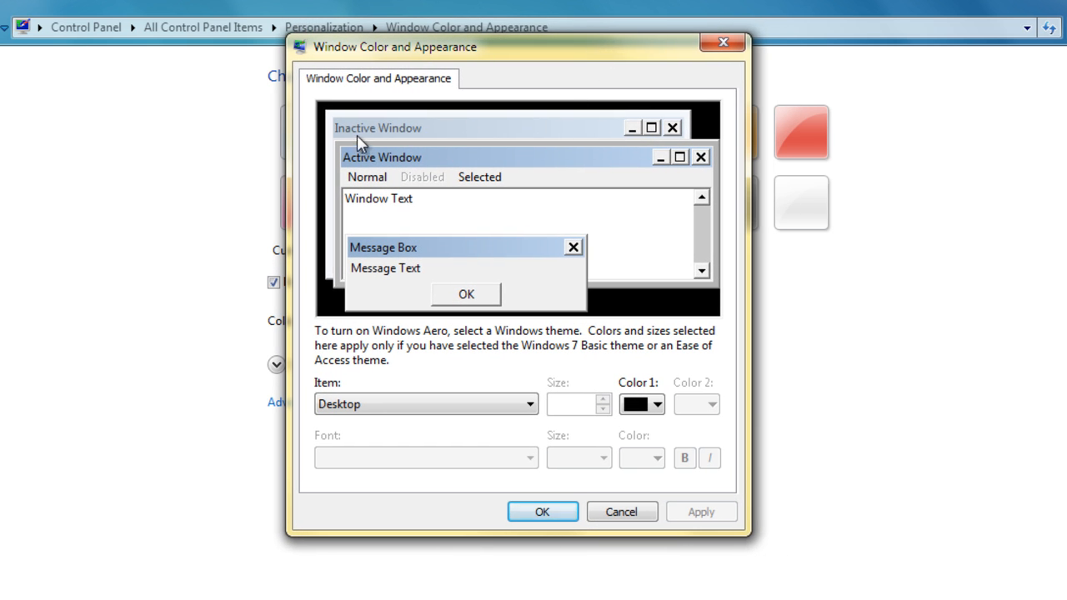
left_click(381, 156)
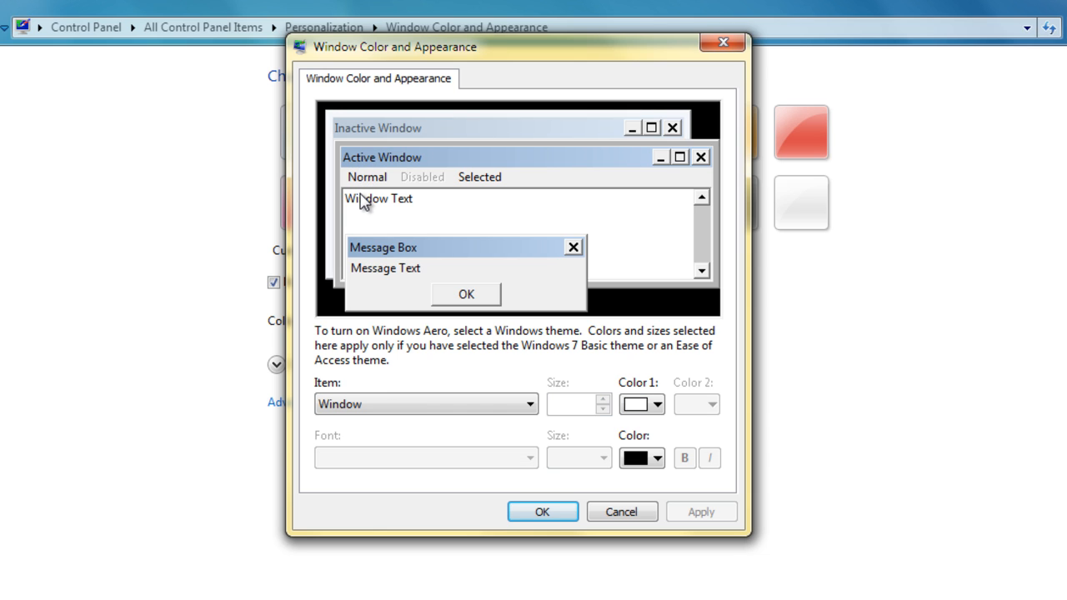
mouse_move(358, 209)
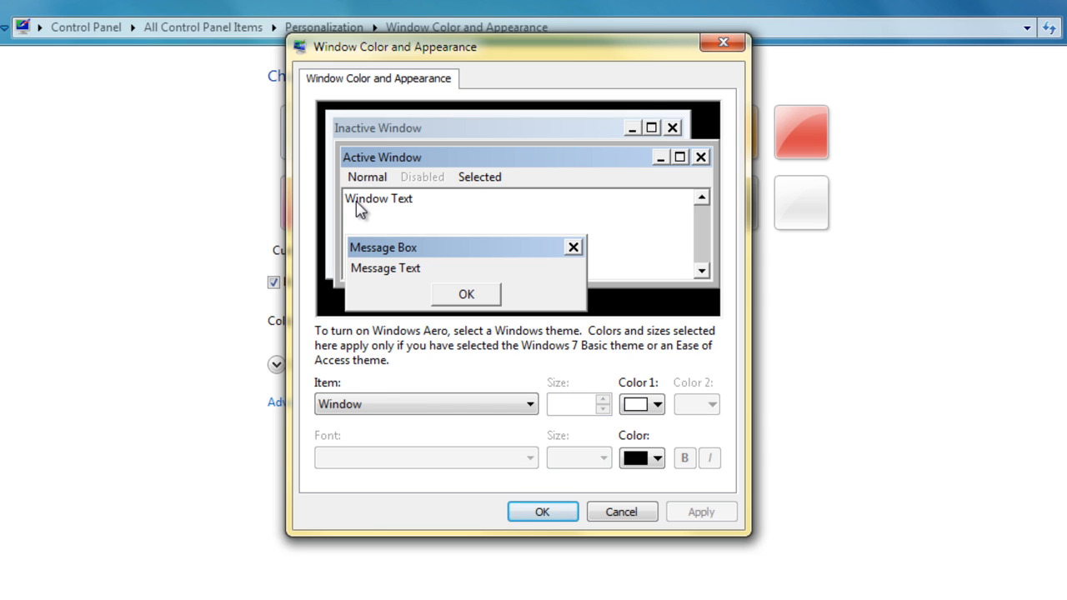
mouse_move(369, 290)
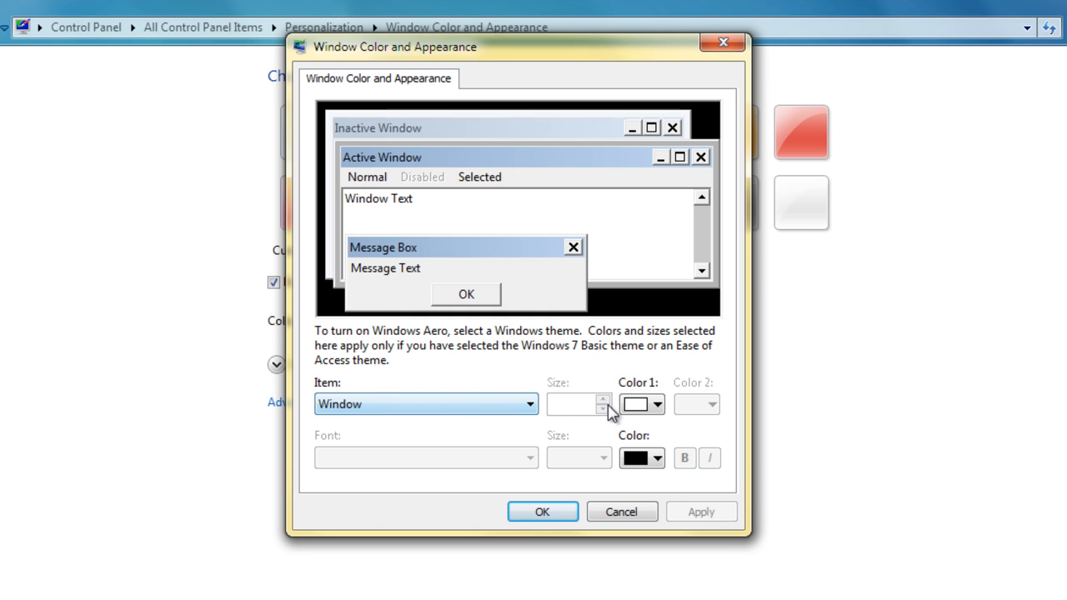
left_click(657, 405)
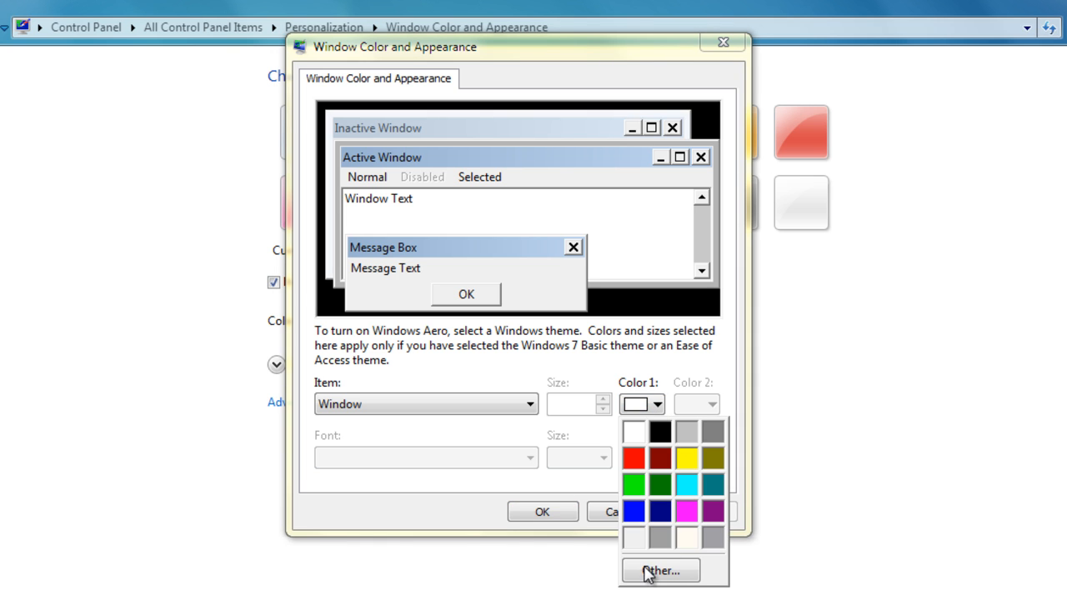
- Choose a pale yellow custom colour (Red 255, Green 255, Blue 170) for the Window item
left_click(660, 570)
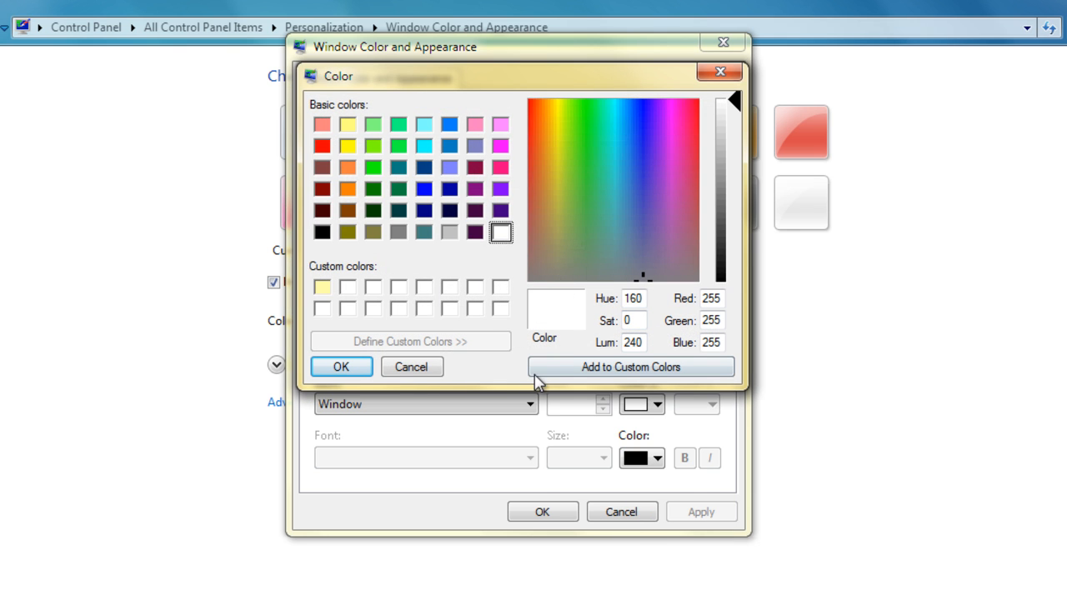
mouse_move(575, 367)
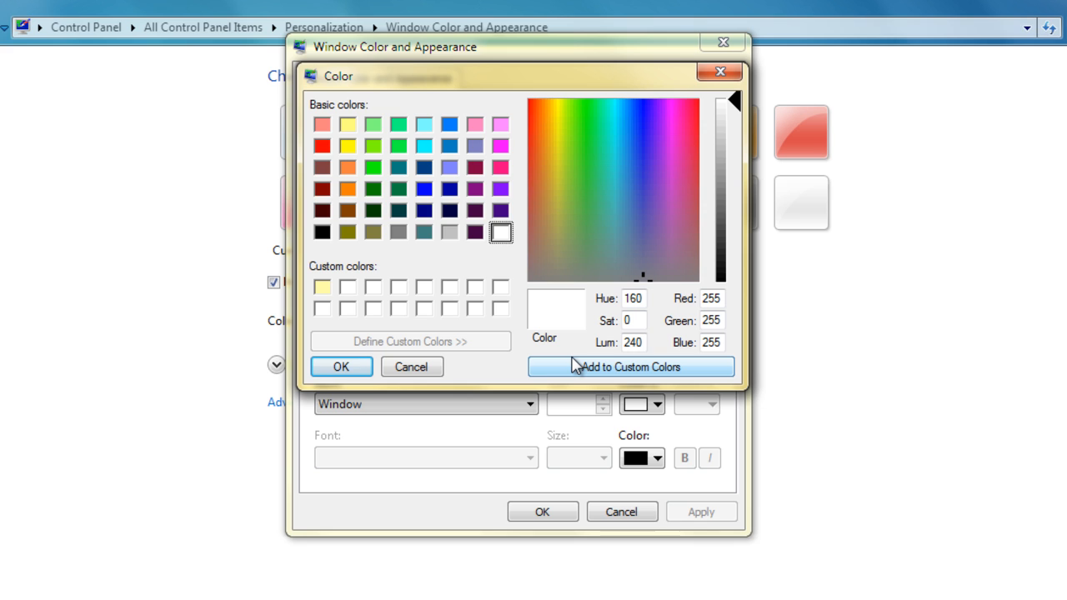
mouse_move(560, 130)
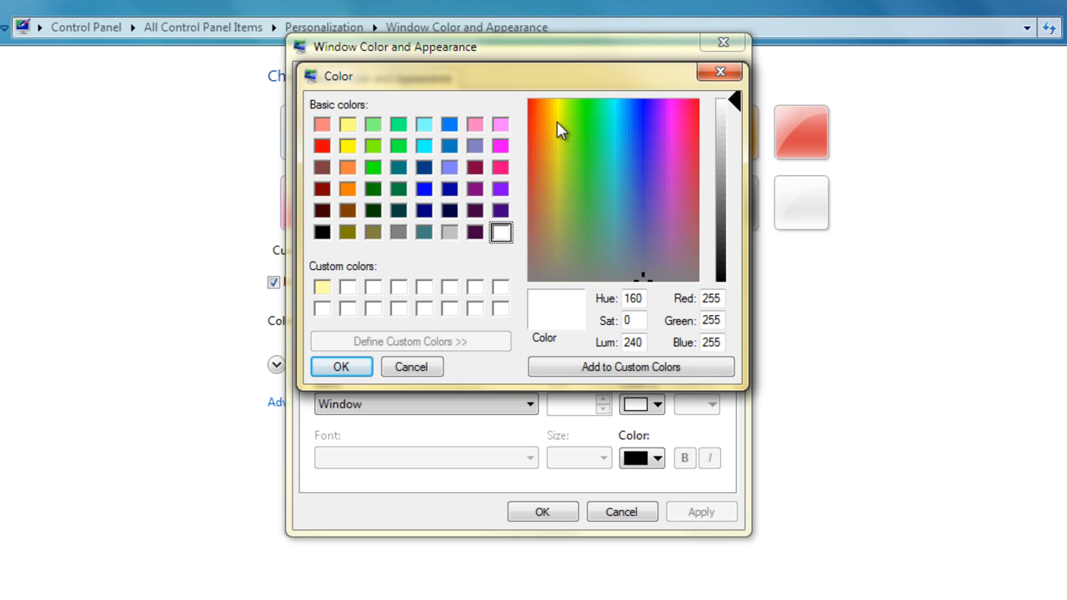
left_click(553, 122)
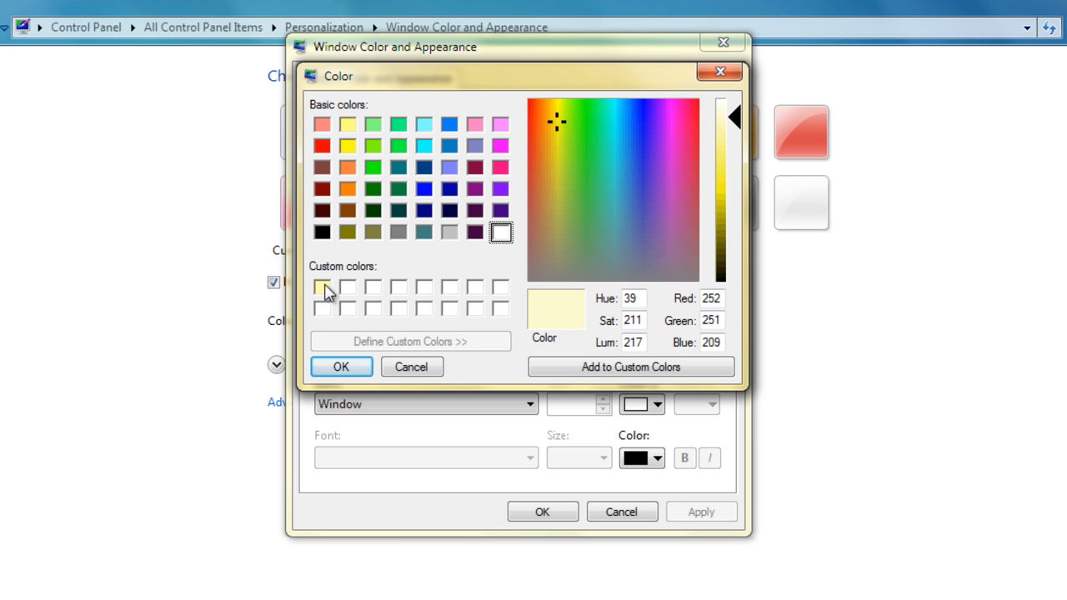
left_click(324, 287)
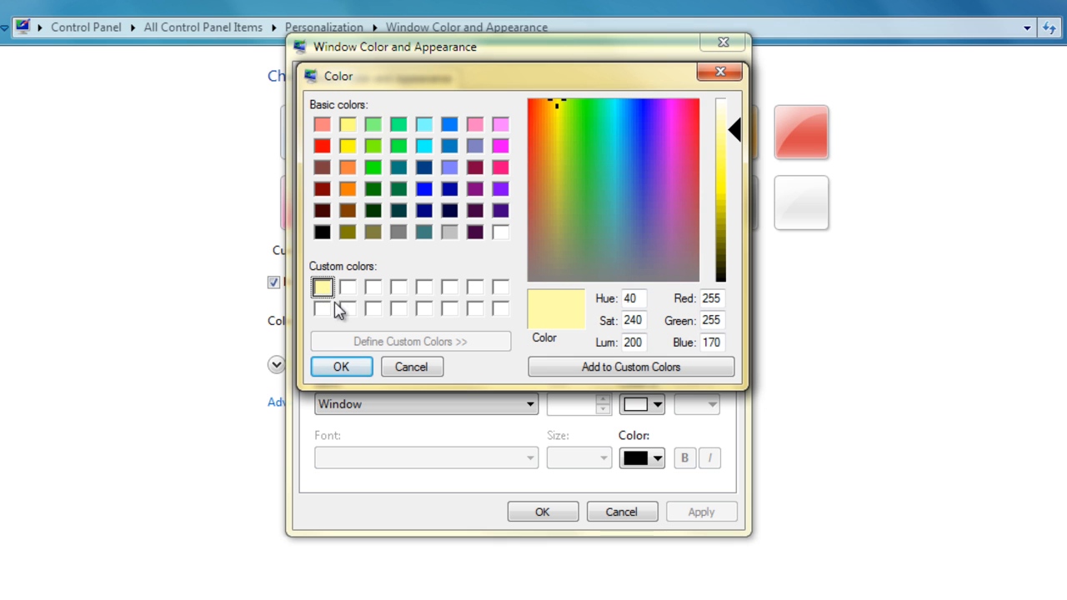
left_click(340, 367)
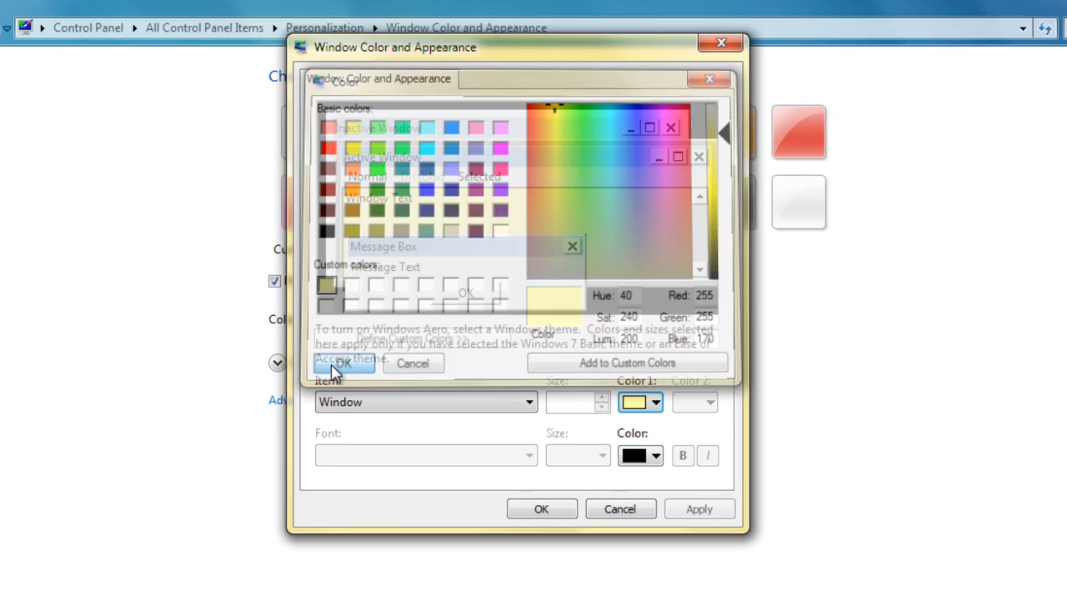
- Apply the pale yellow window background, close the dialog and save the changes
left_click(343, 363)
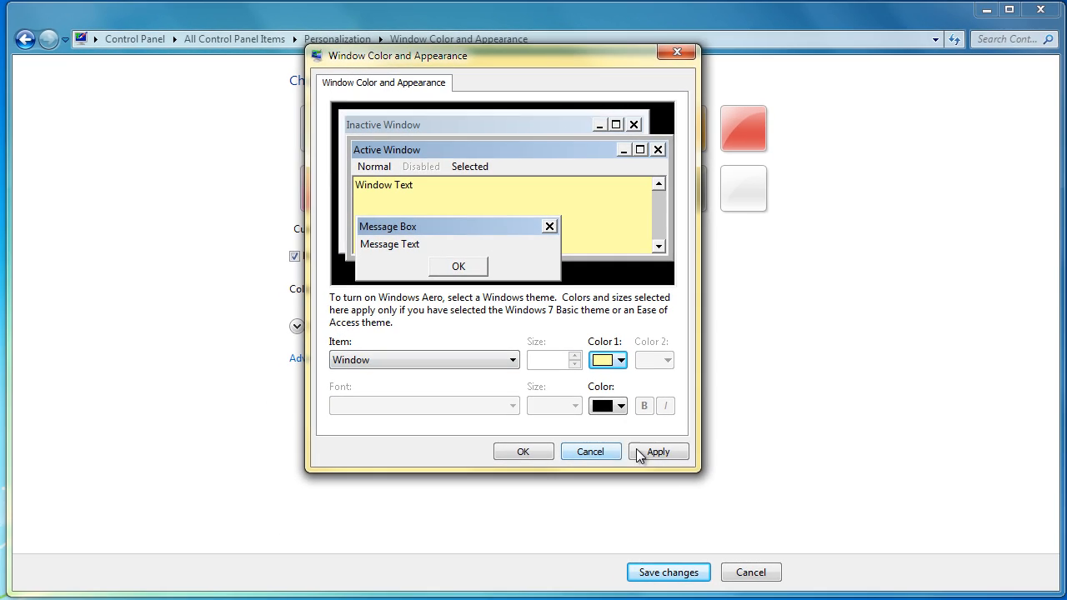
left_click(656, 450)
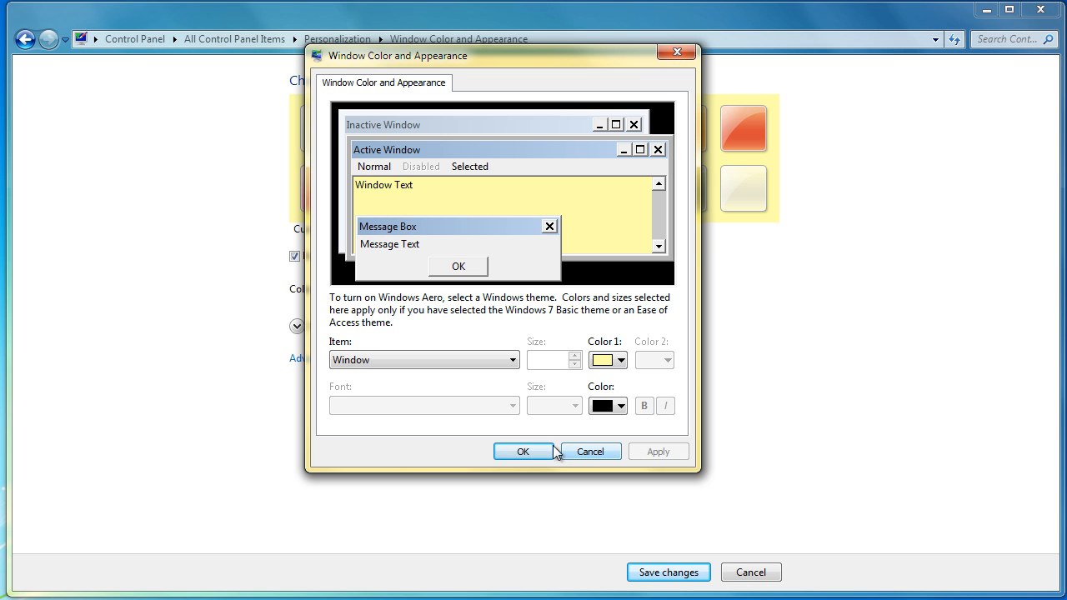
left_click(523, 450)
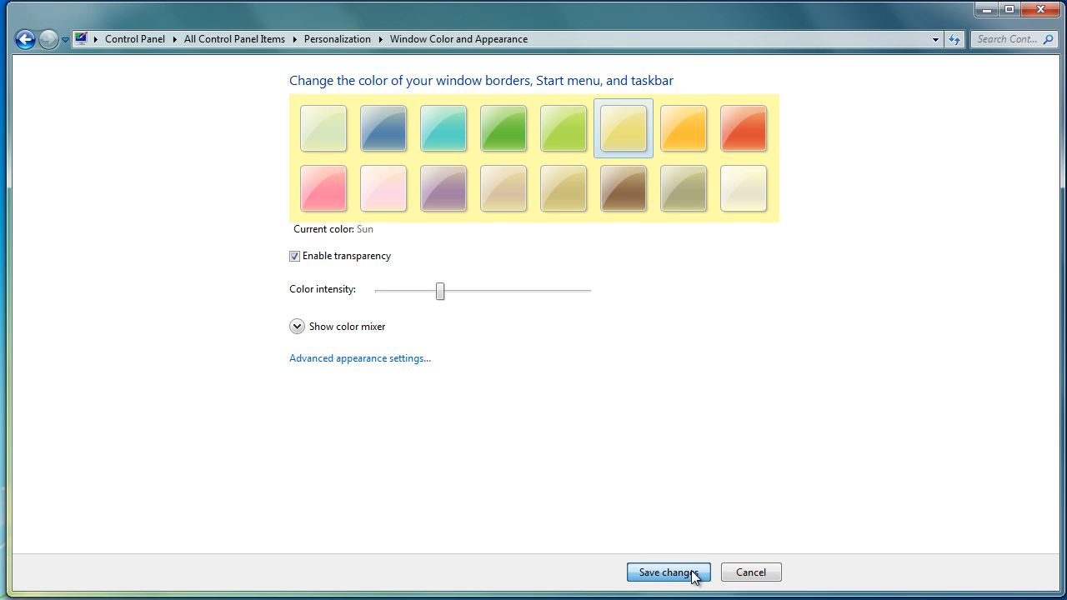
left_click(667, 571)
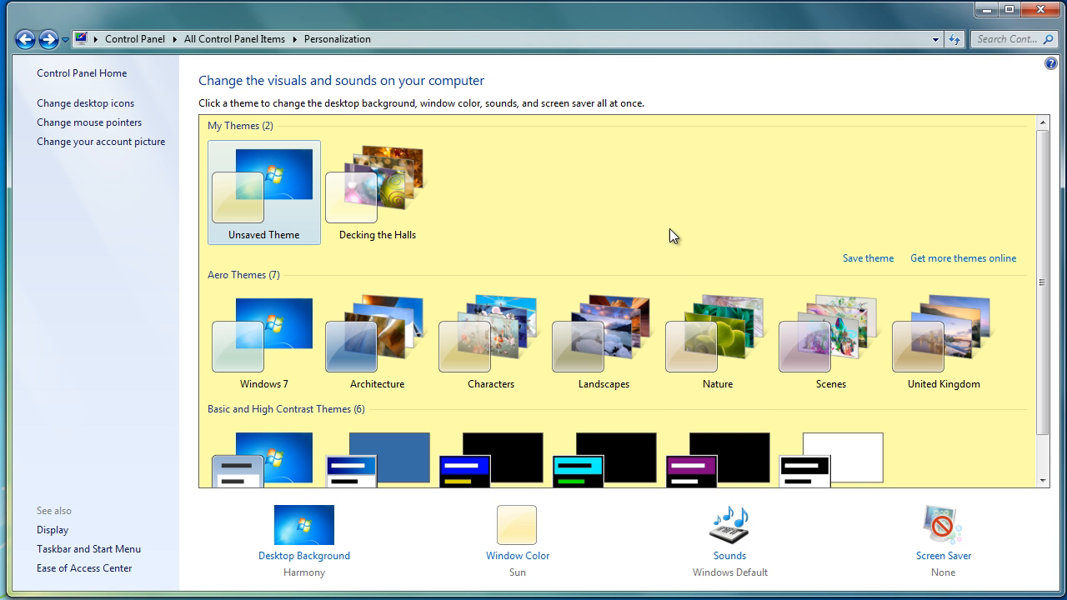
- View the Word document on the pale yellow background, then return to Personalization
scroll("down", 3)
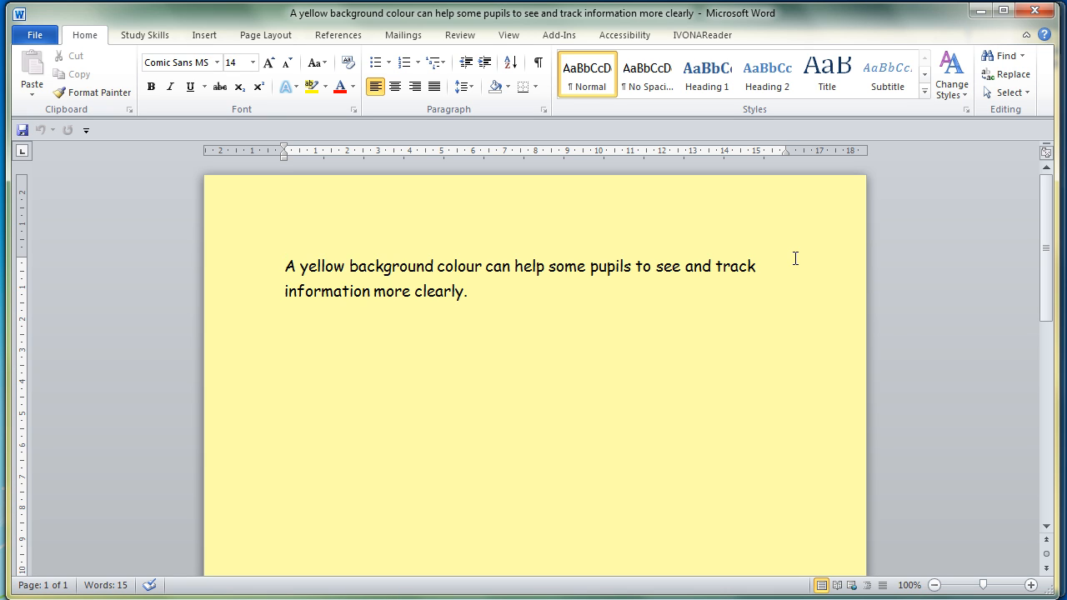
key("alt")
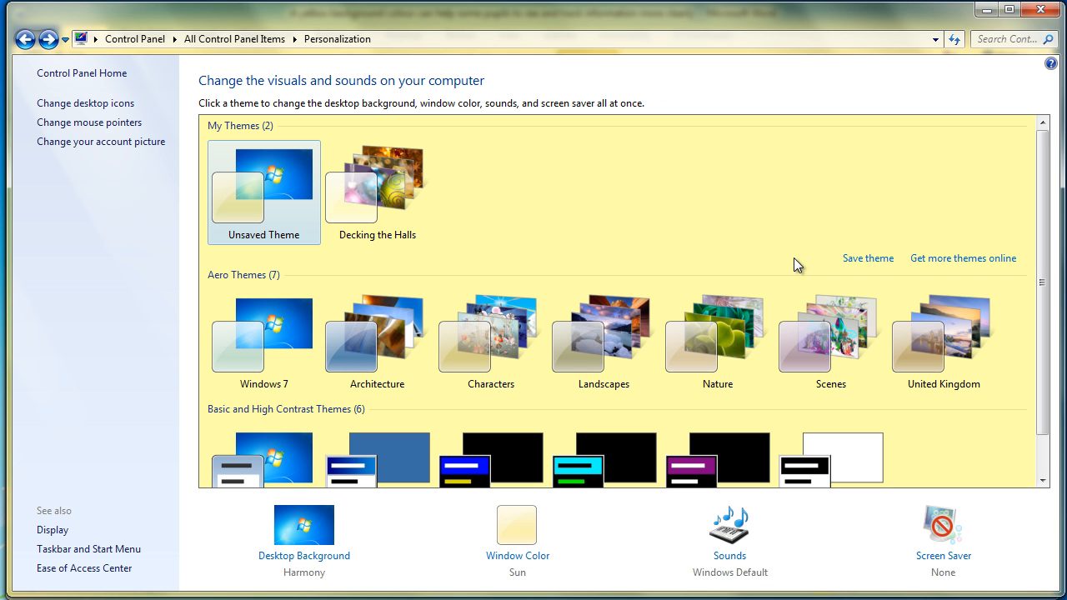
mouse_move(400, 260)
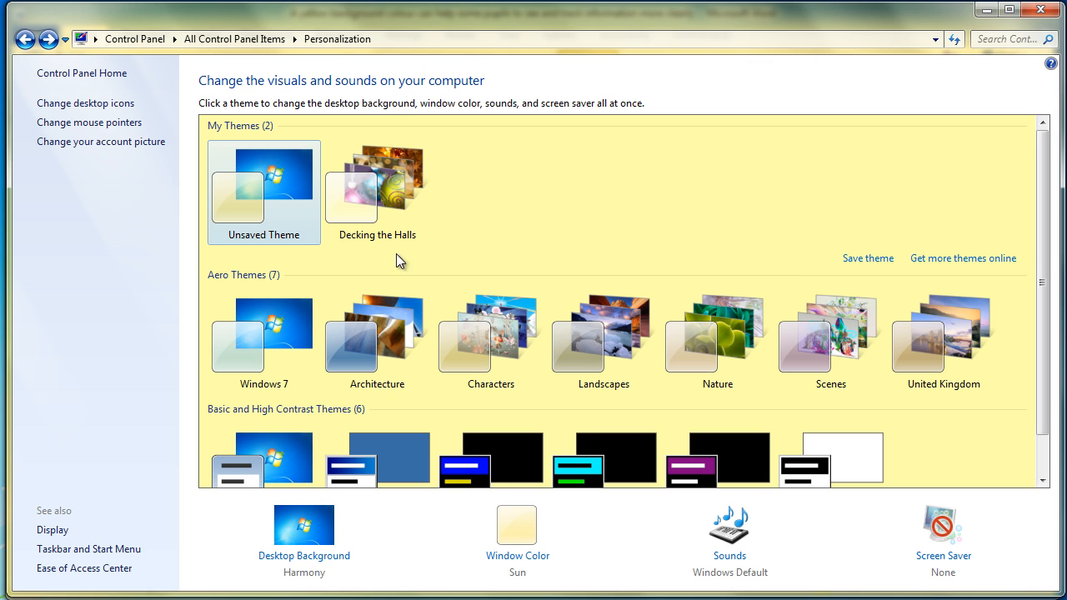
mouse_move(516, 557)
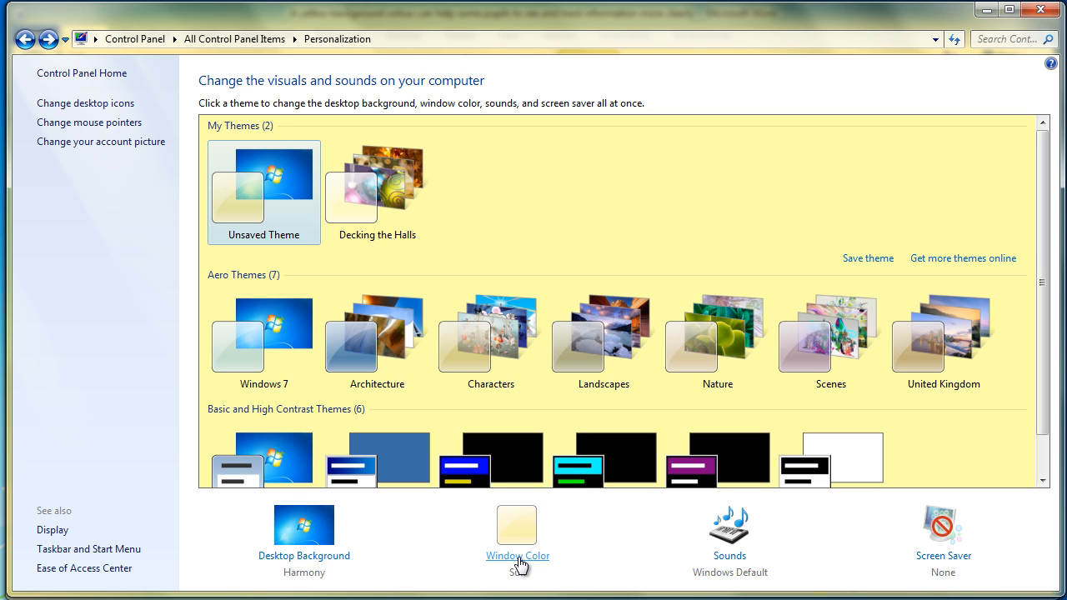
mouse_move(519, 565)
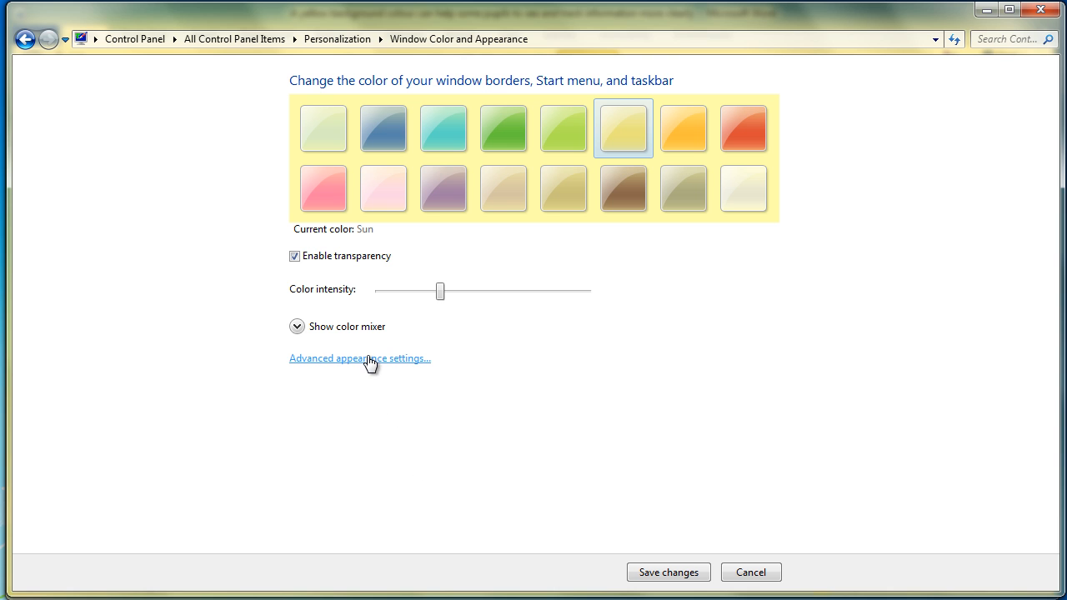
- Reopen the Advanced appearance settings from the Window Color page
left_click(360, 356)
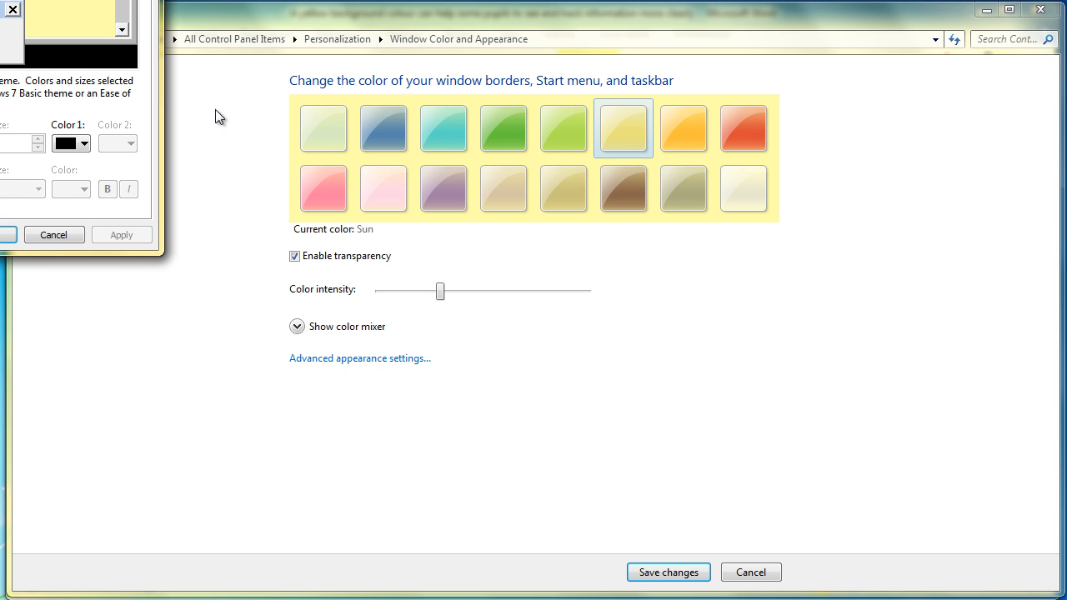
- Set the Window item's colour back to white, apply it and close the dialog
left_click(360, 357)
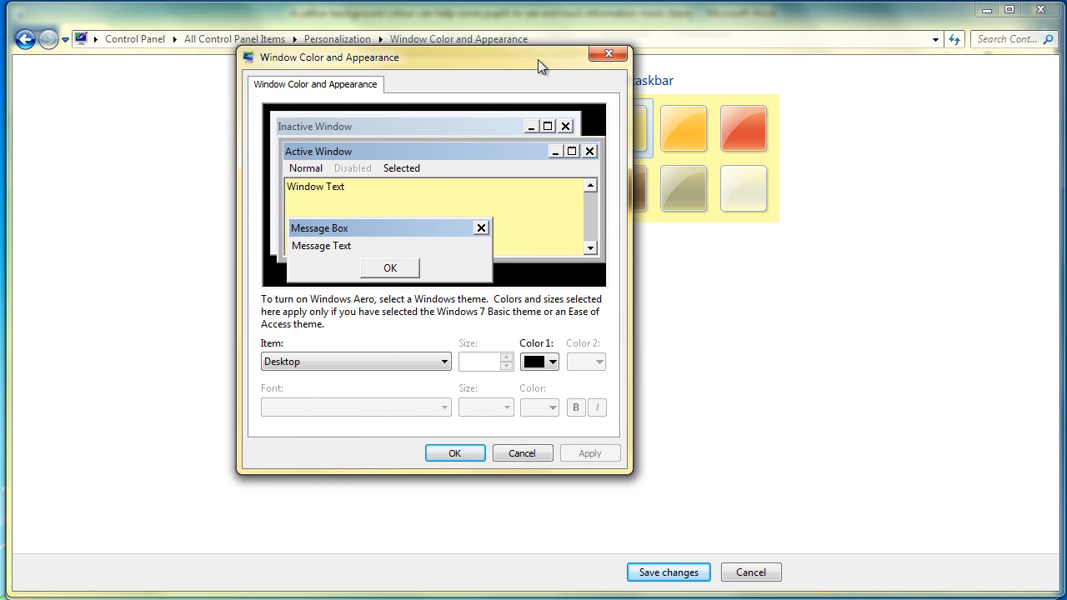
mouse_move(317, 192)
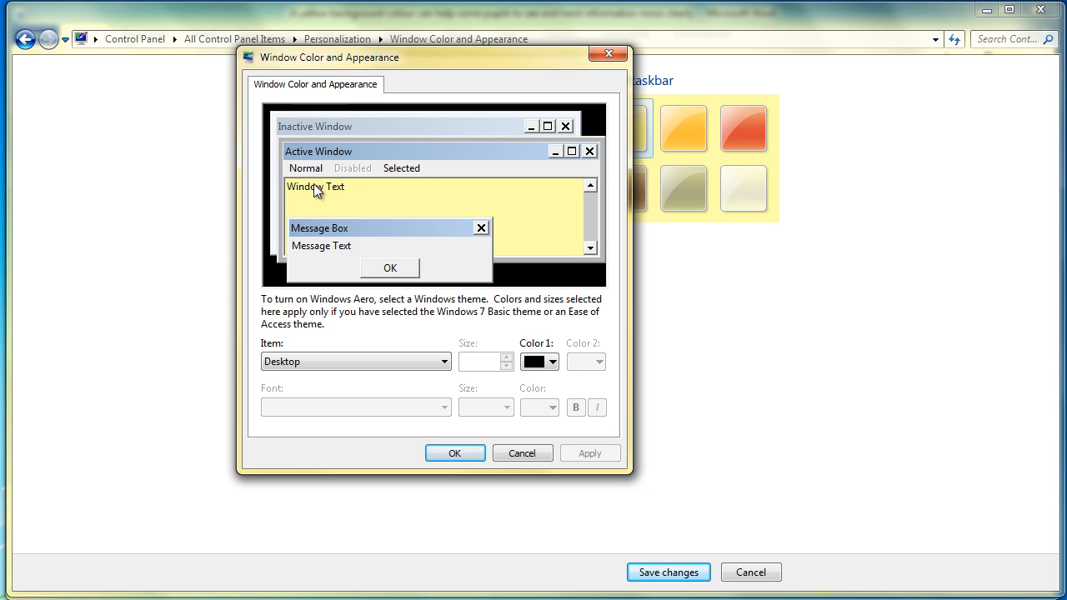
left_click(552, 360)
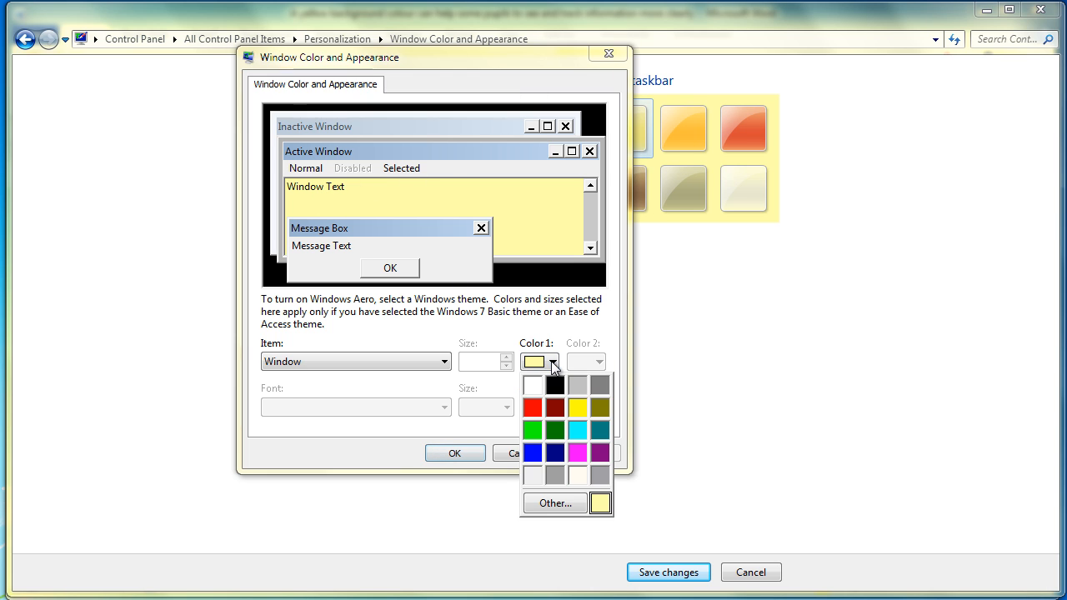
left_click(554, 385)
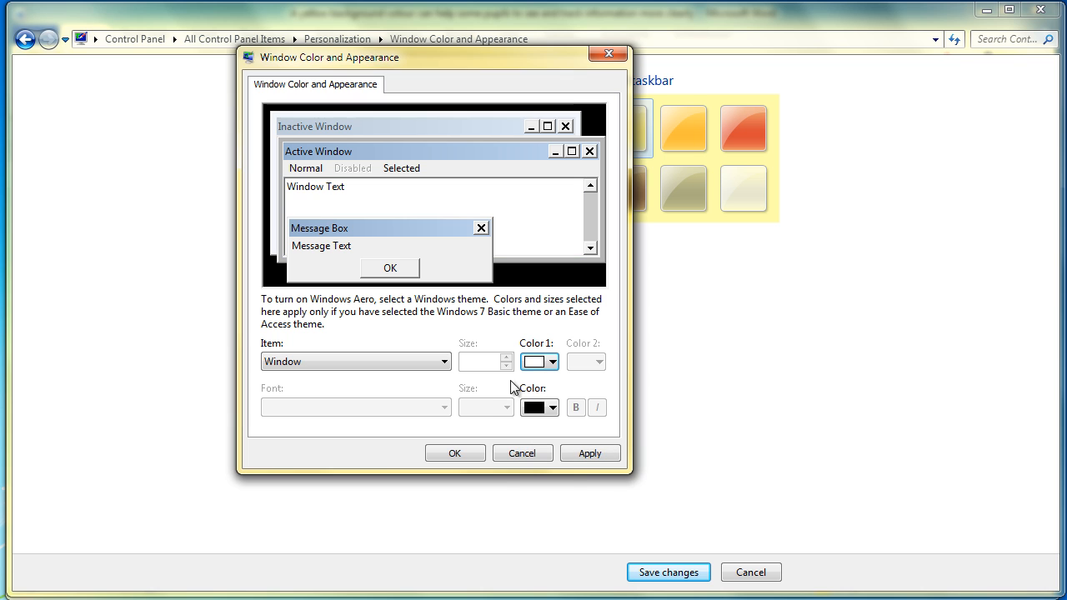
left_click(453, 454)
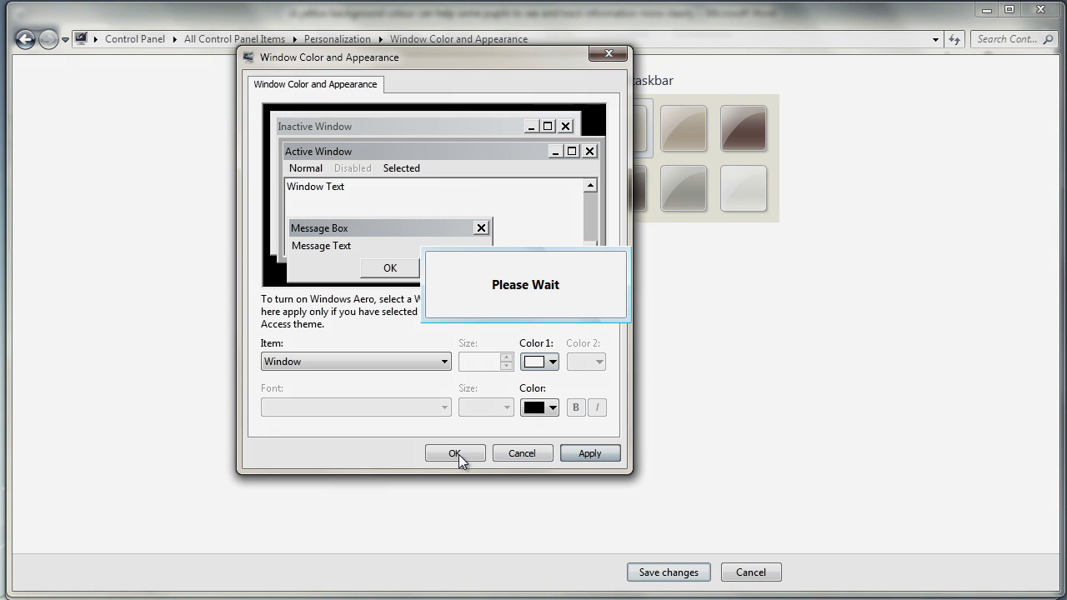
left_click(453, 453)
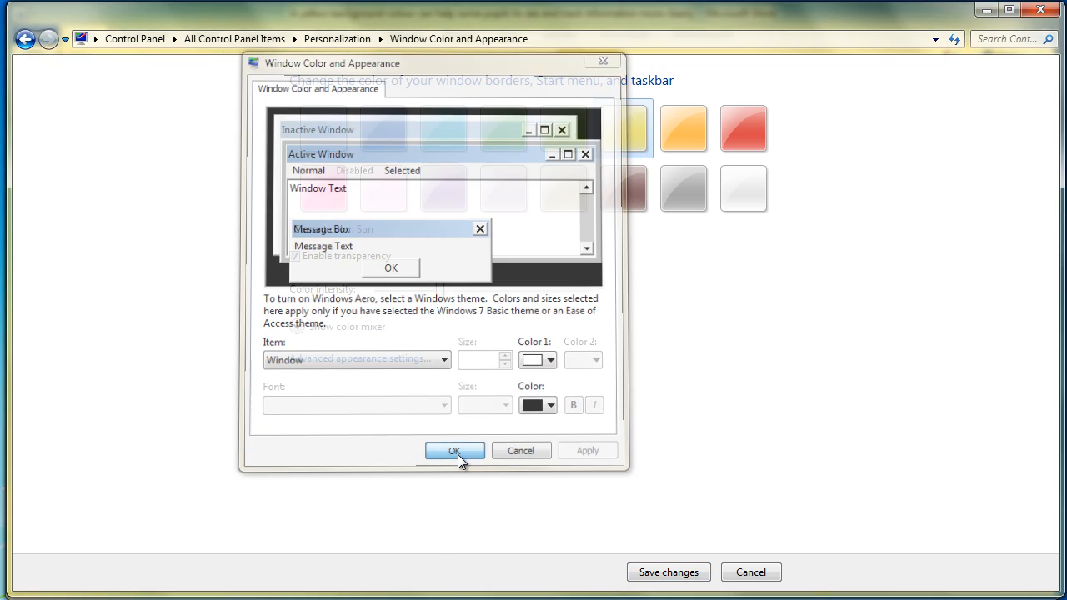
left_click(453, 450)
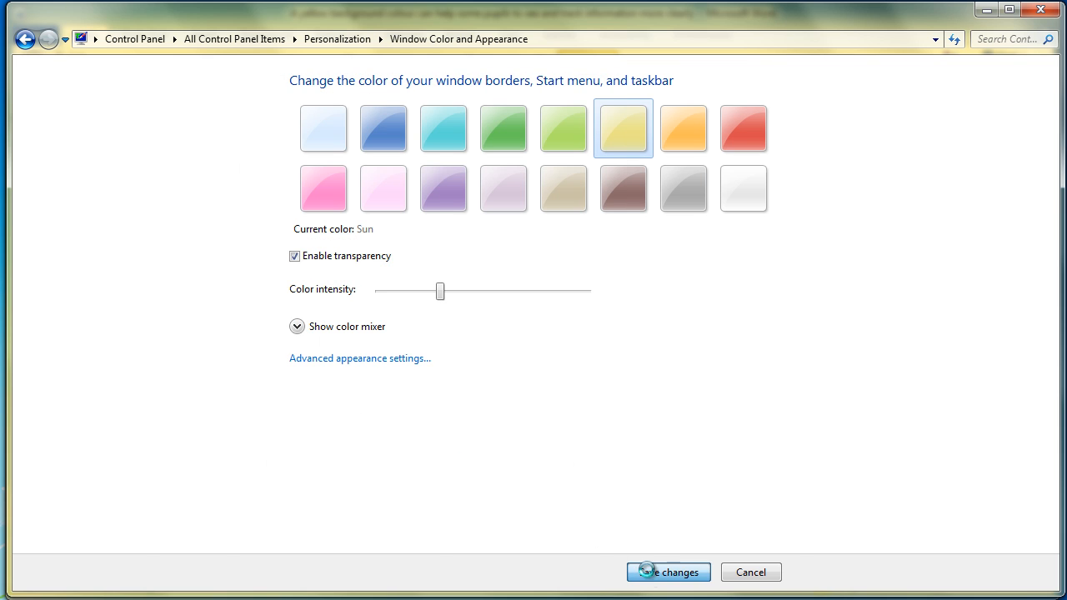
- Save the restored white window colour and return to Personalization
left_click(666, 572)
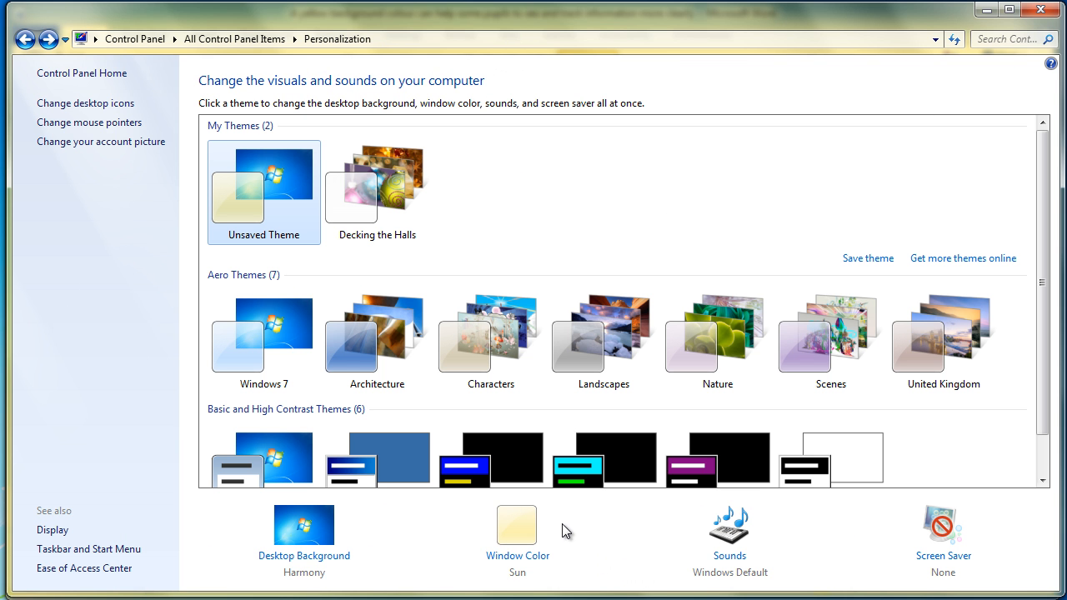
mouse_move(987, 10)
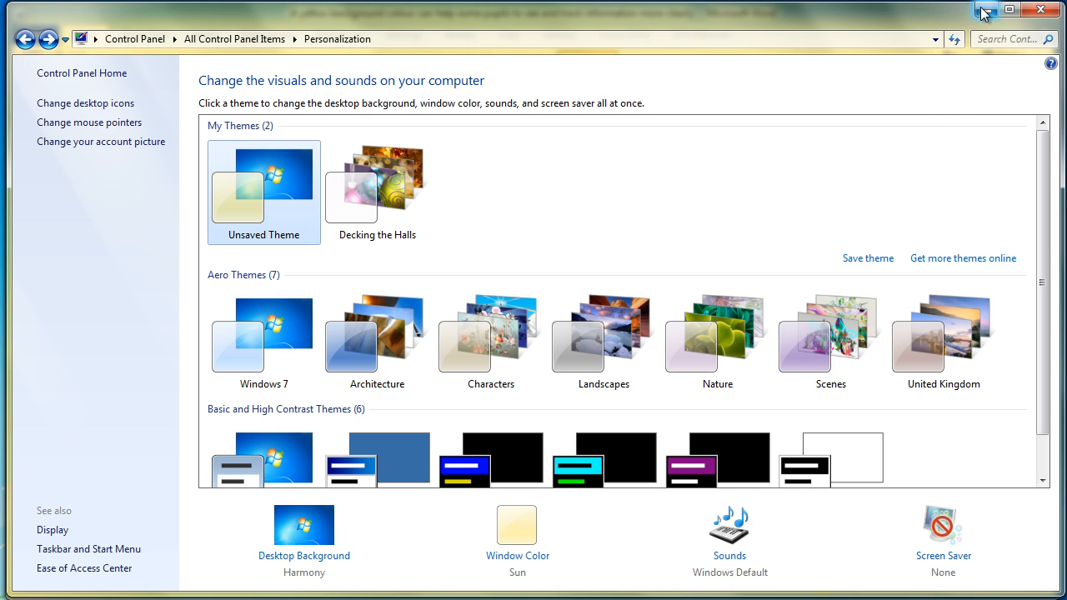